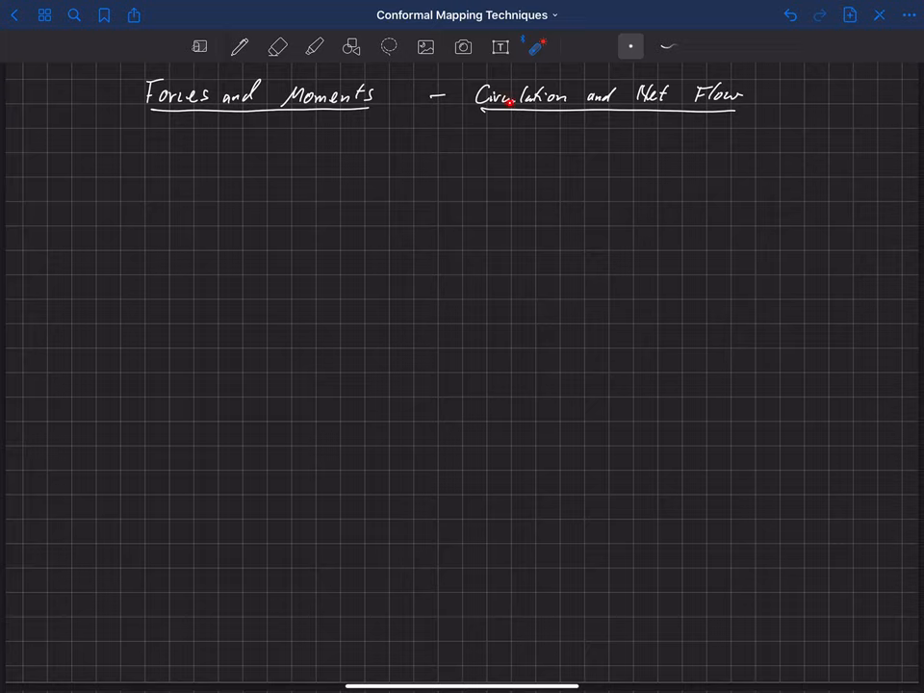
# Step: With the pen, sketch a closed body crossed by flow lines, labelled with V and n
pyautogui.click(239, 46)
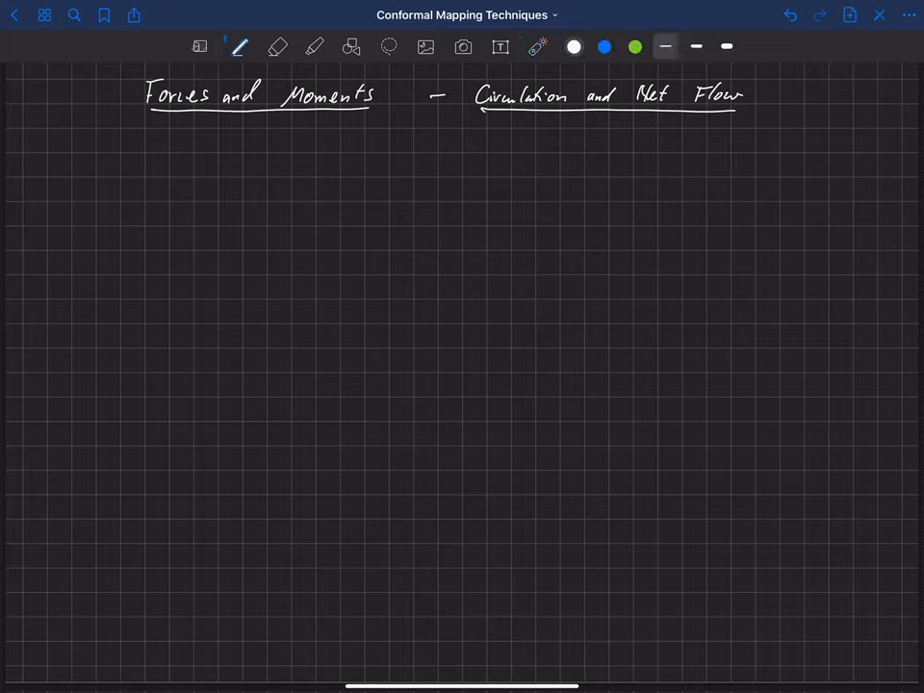
pyautogui.moveTo(144, 130); pyautogui.dragTo(144, 245)
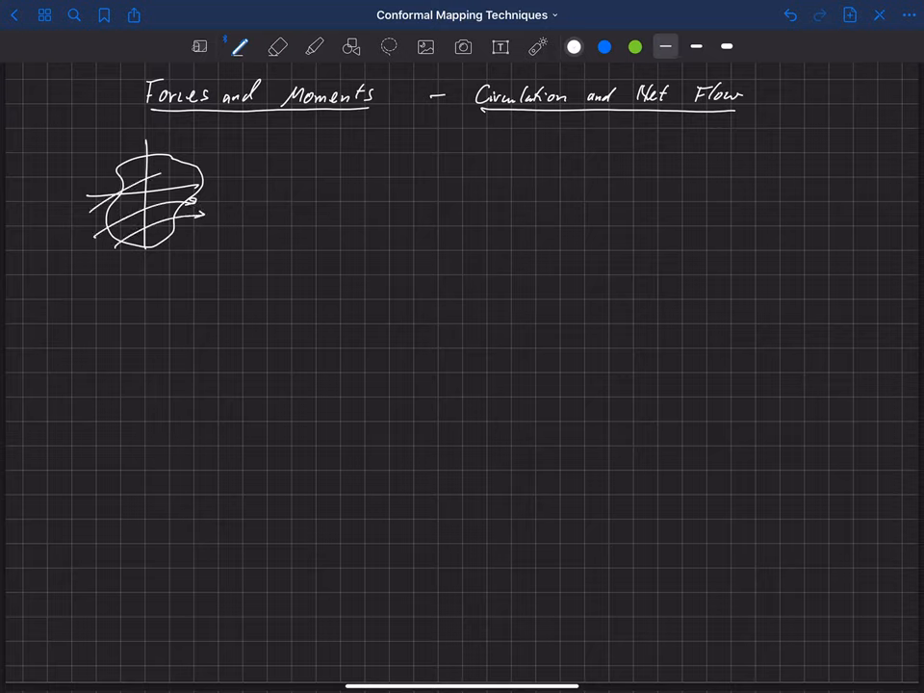
pyautogui.moveTo(182, 222); pyautogui.dragTo(221, 212)
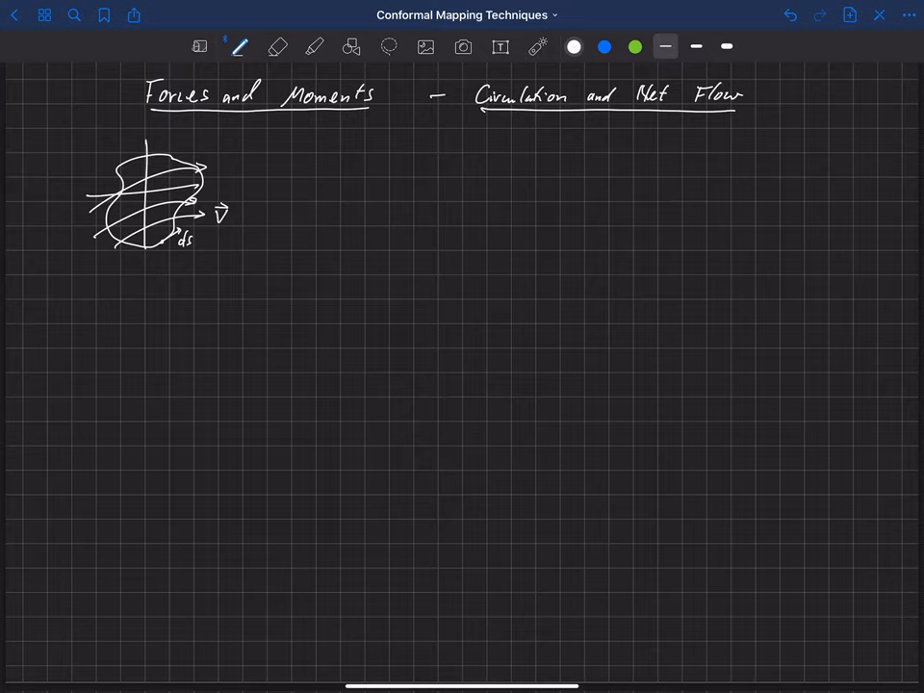
pyautogui.moveTo(183, 245); pyautogui.dragTo(171, 271)
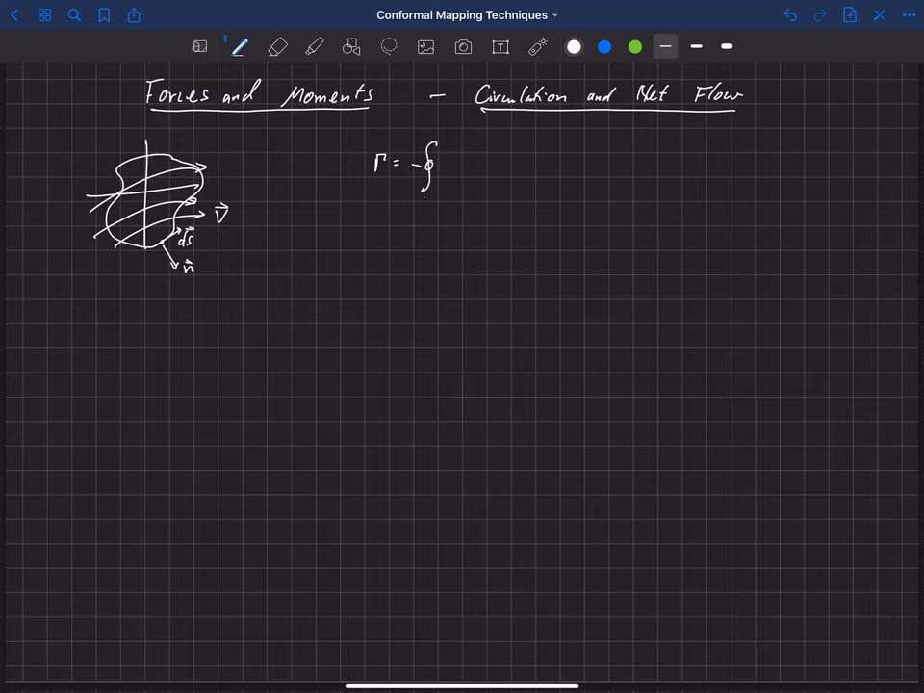
# Step: Complete Γ = −∮c V·ds and write the net flow integral Λ = ∮c V·n ds
pyautogui.write('c')
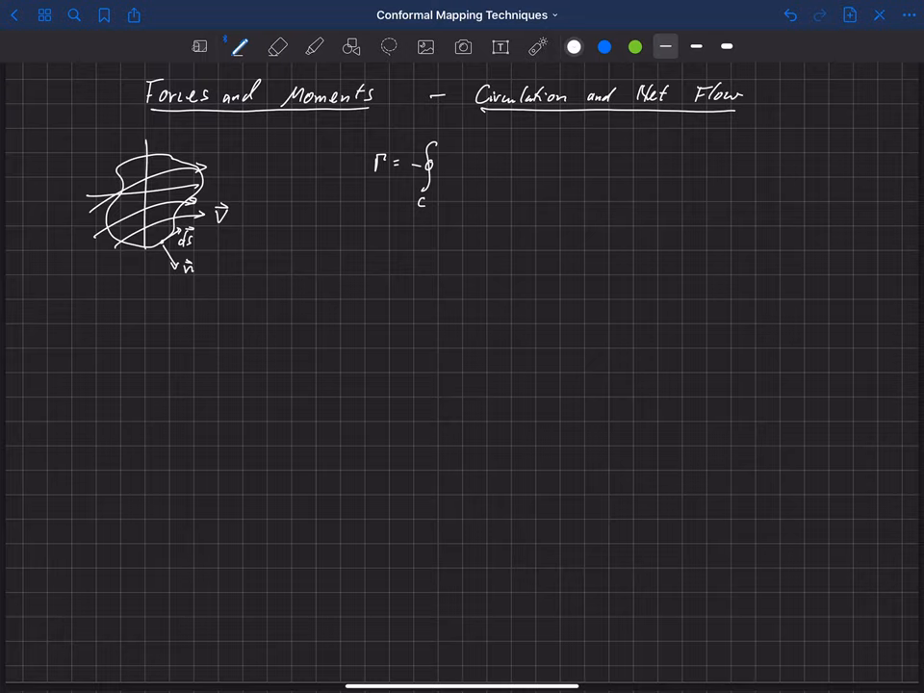
pyautogui.write('v·ds')
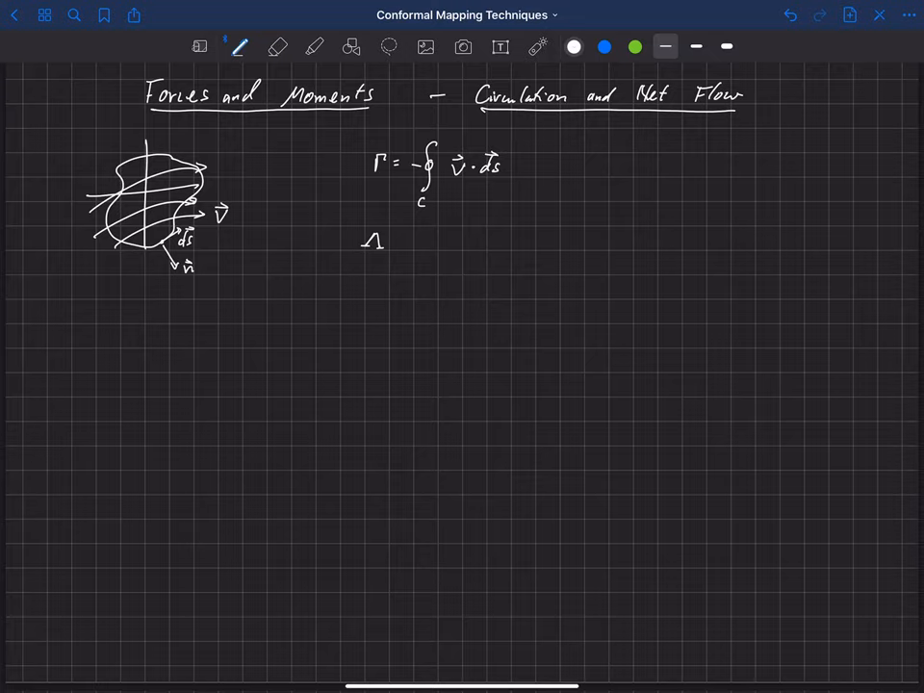
pyautogui.write('=')
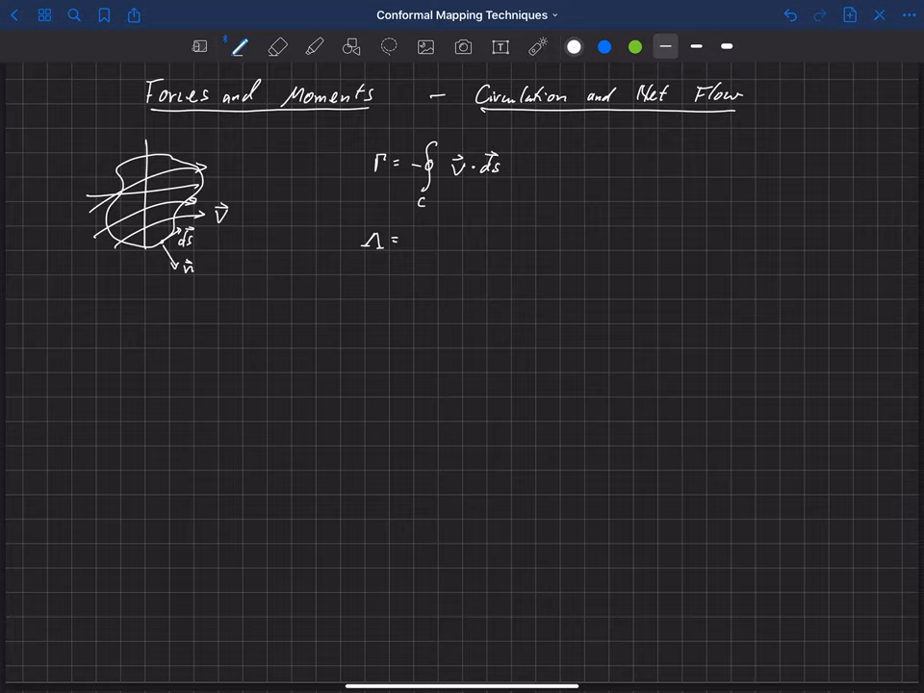
pyautogui.moveTo(419, 226); pyautogui.dragTo(429, 249)
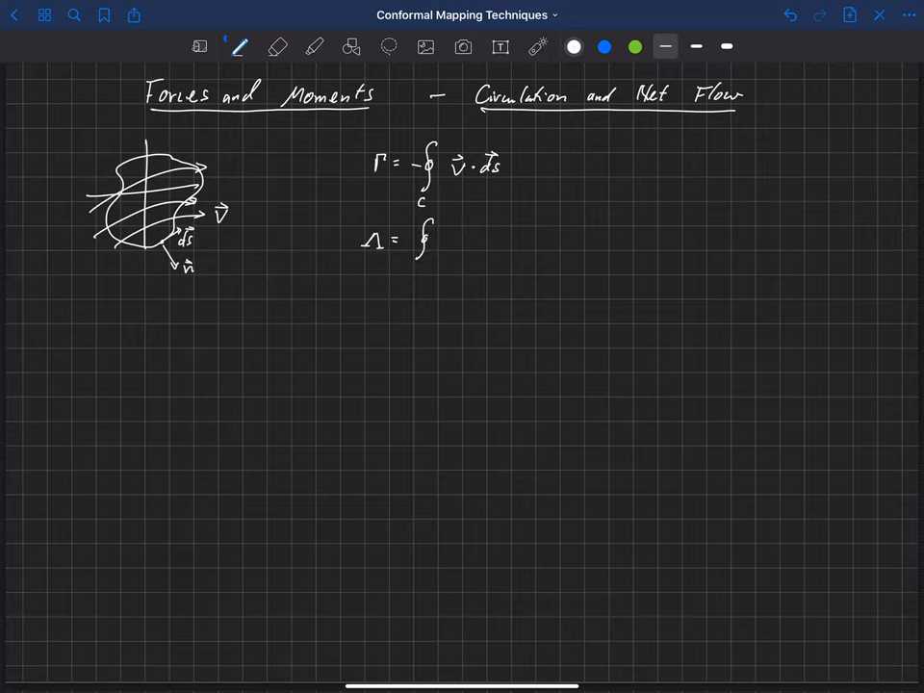
pyautogui.write('c')
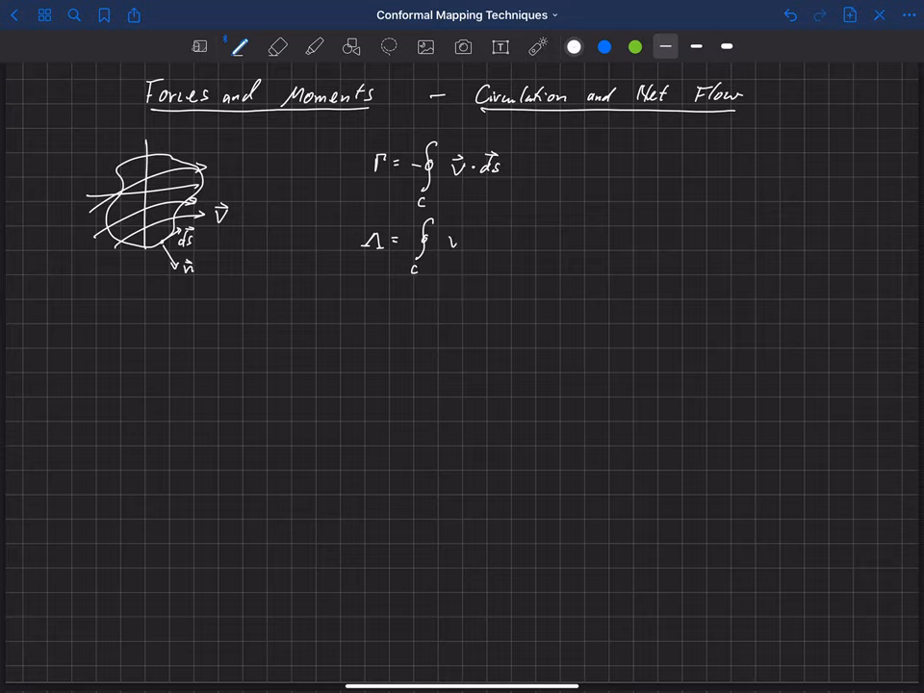
pyautogui.write('v·n')
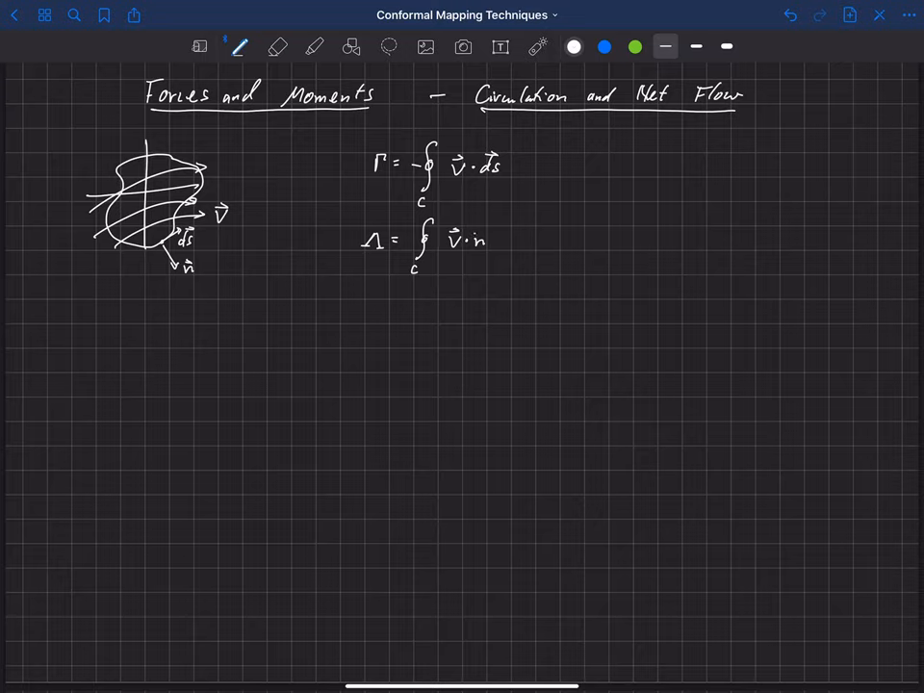
pyautogui.write('ds')
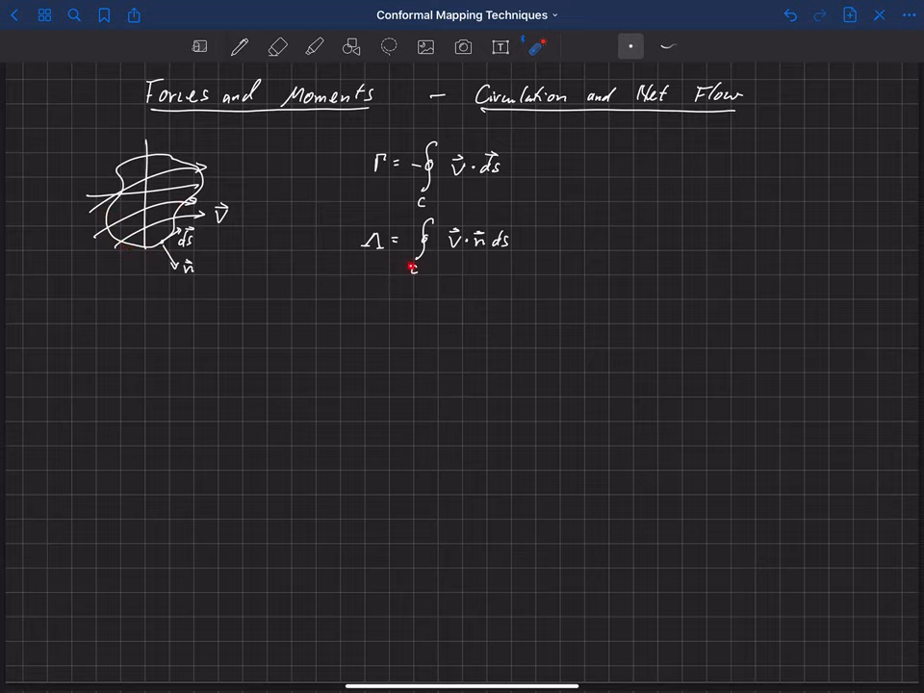
pyautogui.click(414, 267)
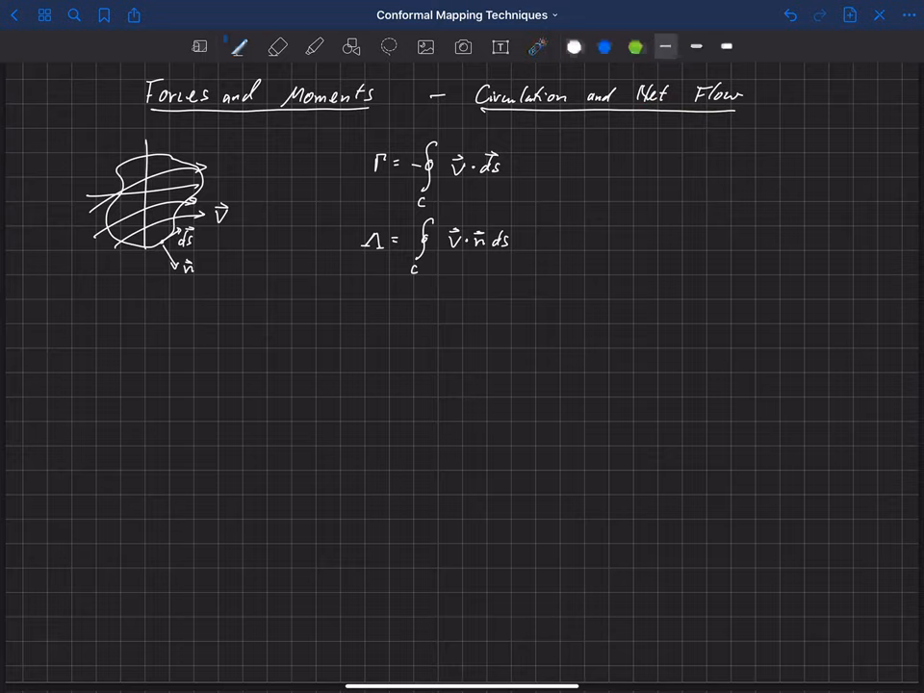
# Step: Write V·ds = dφ and V·n ds = dψ beneath the integrals, joined by a brace
pyautogui.write('v̄')
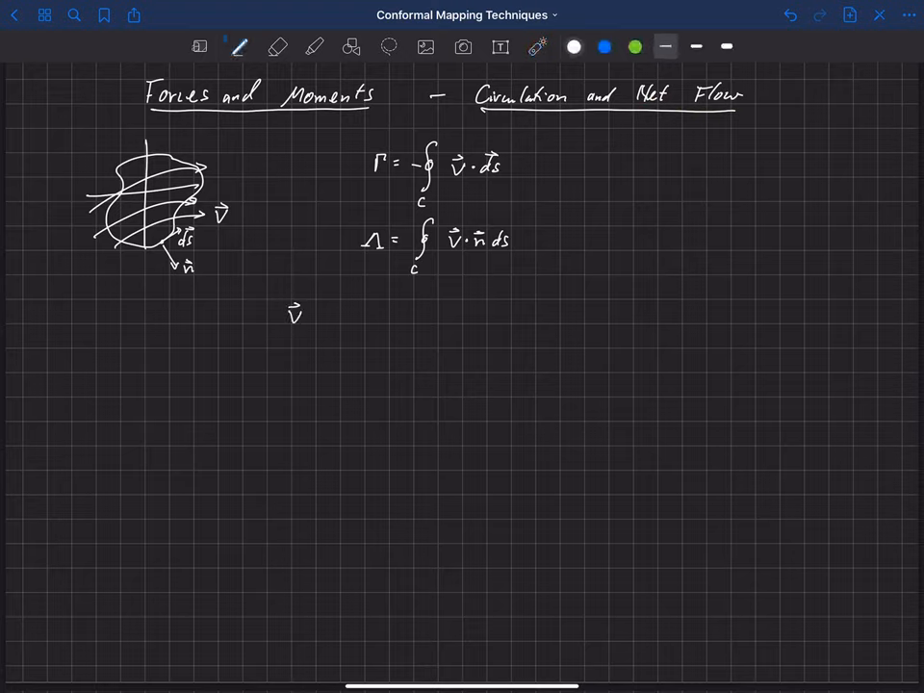
pyautogui.click(308, 312)
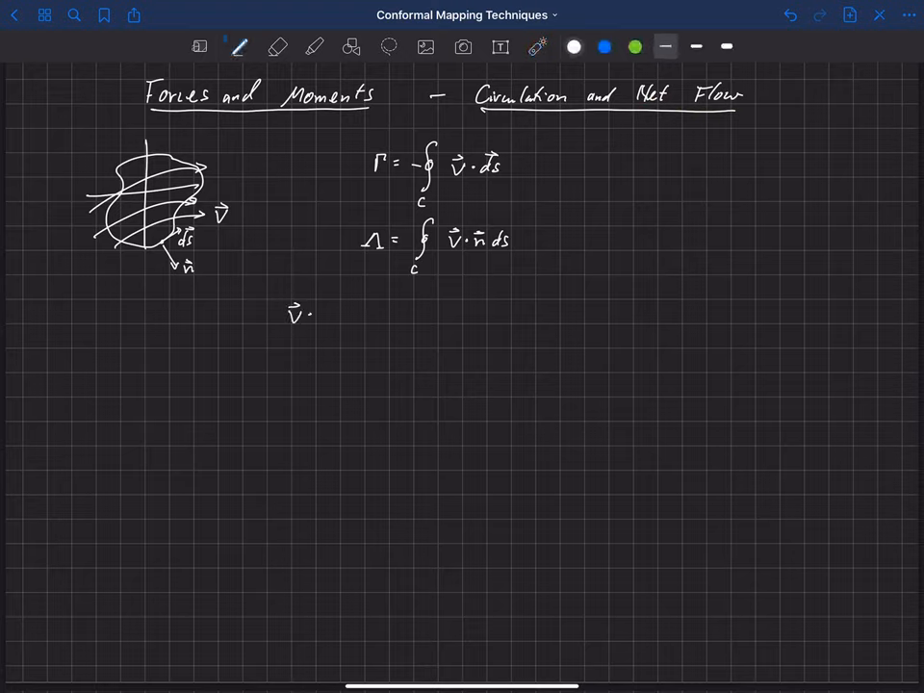
pyautogui.write('·ds = dφ')
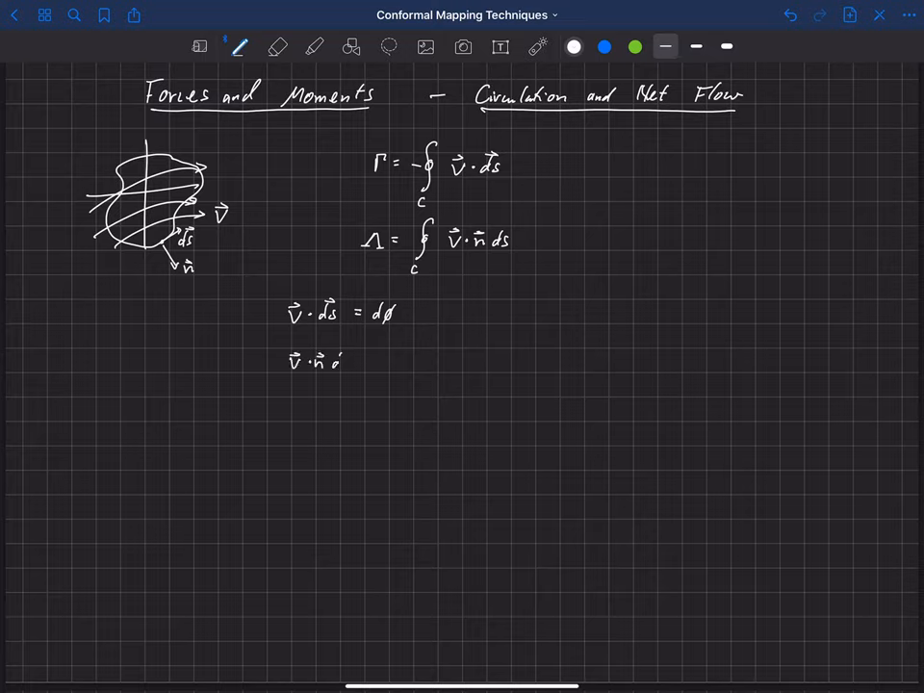
pyautogui.write('ds =')
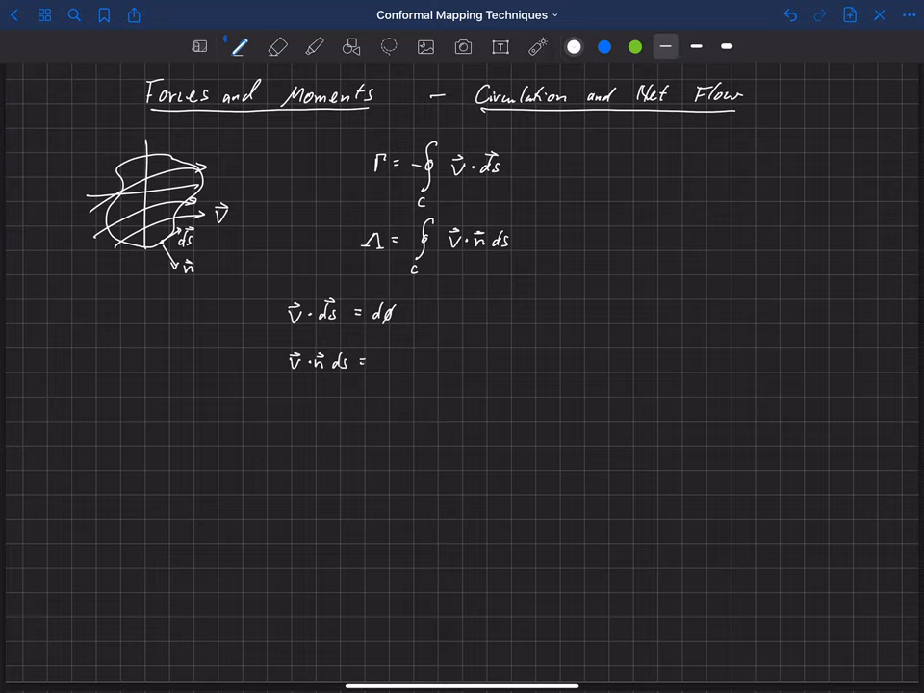
pyautogui.write('dψ')
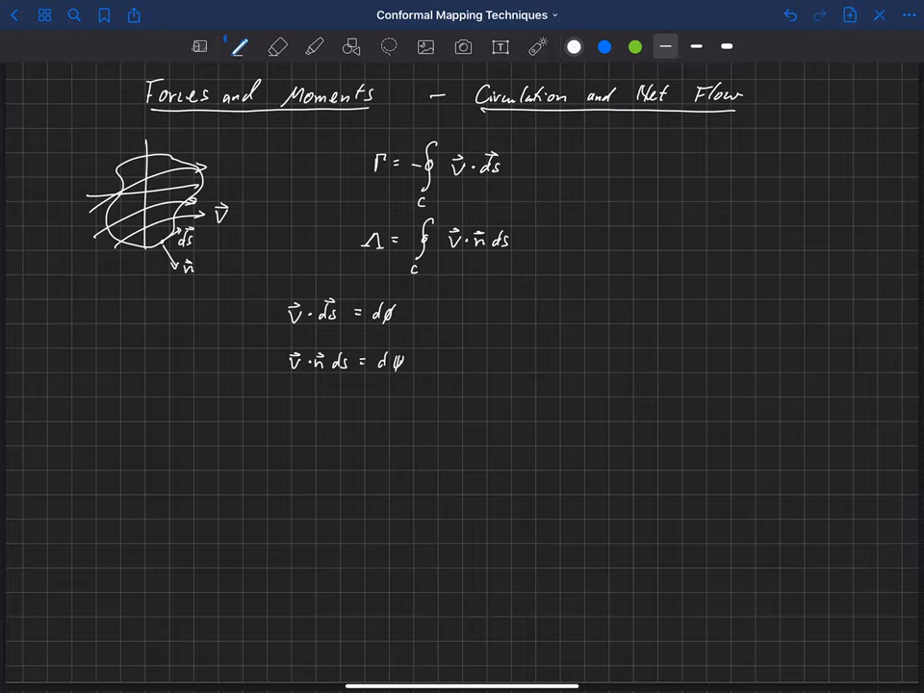
pyautogui.moveTo(438, 298); pyautogui.dragTo(448, 380)
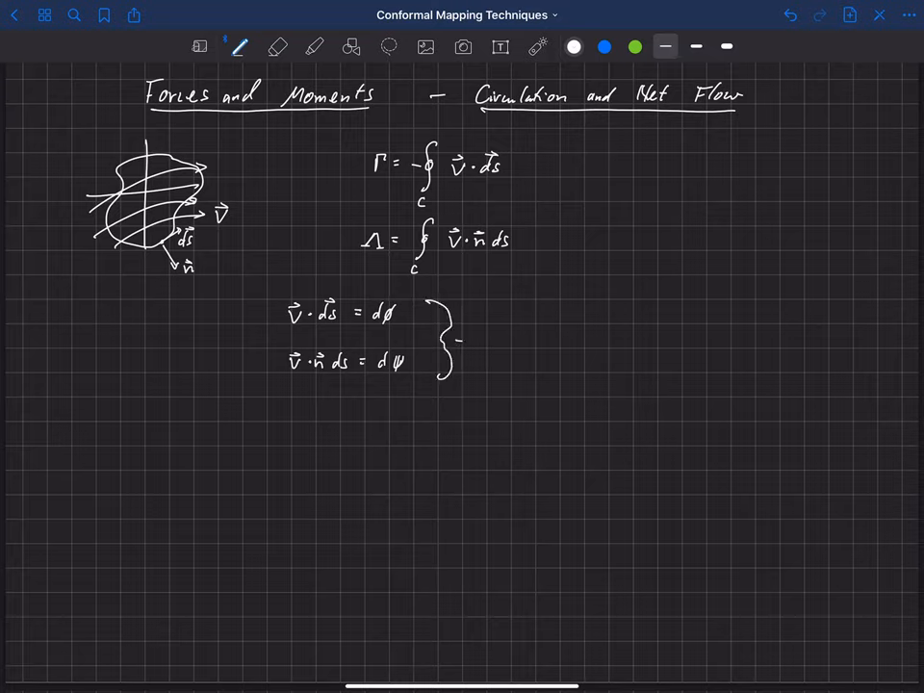
# Step: Draw an arrow from the brace and extend the integrals with = −∮c dφ and = ∮c dψ
pyautogui.moveTo(453, 356); pyautogui.dragTo(500, 304)
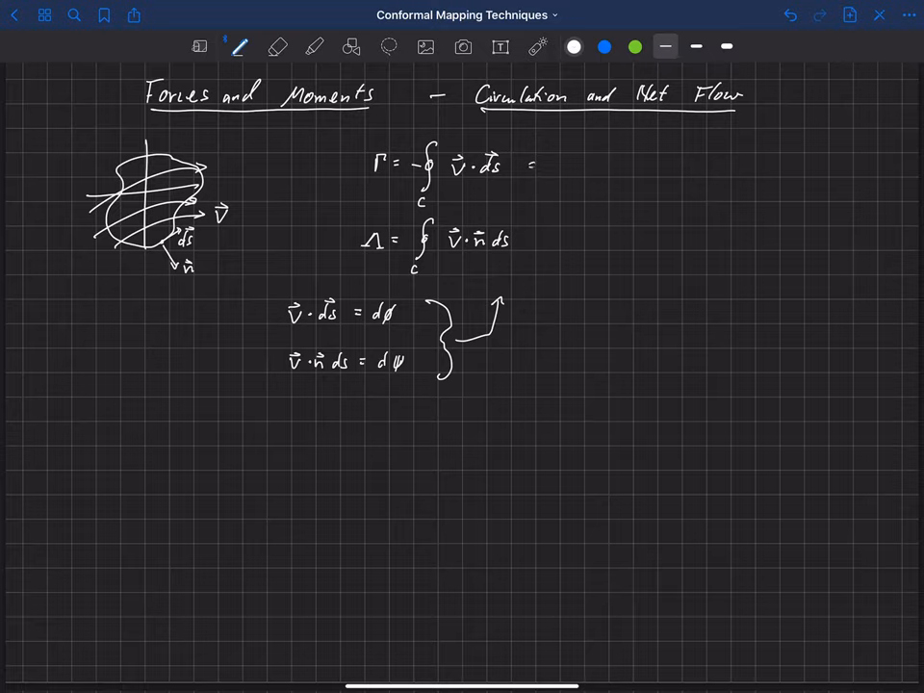
pyautogui.moveTo(558, 149); pyautogui.dragTo(563, 188)
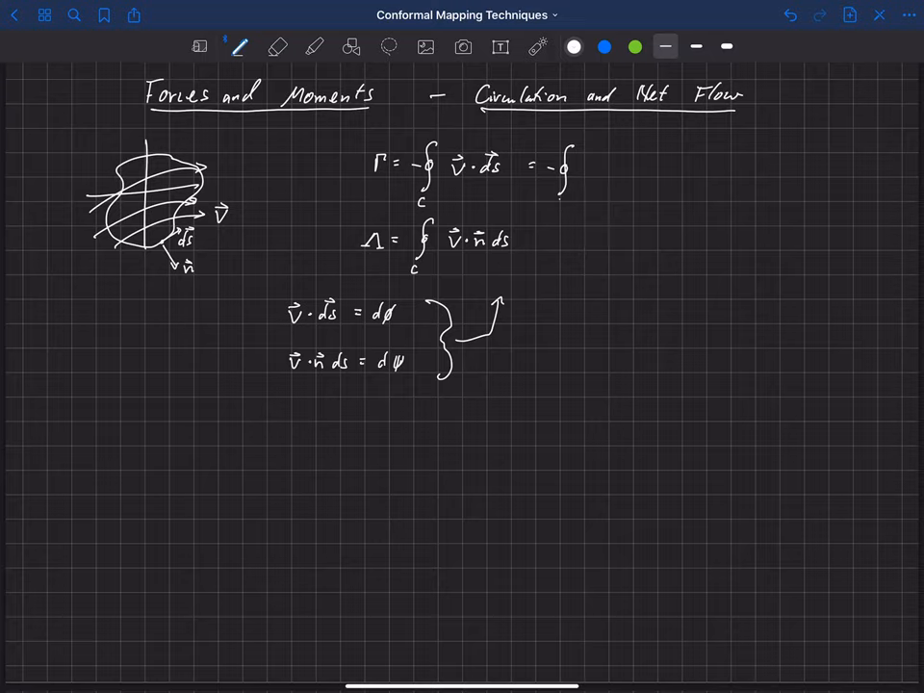
pyautogui.write('c')
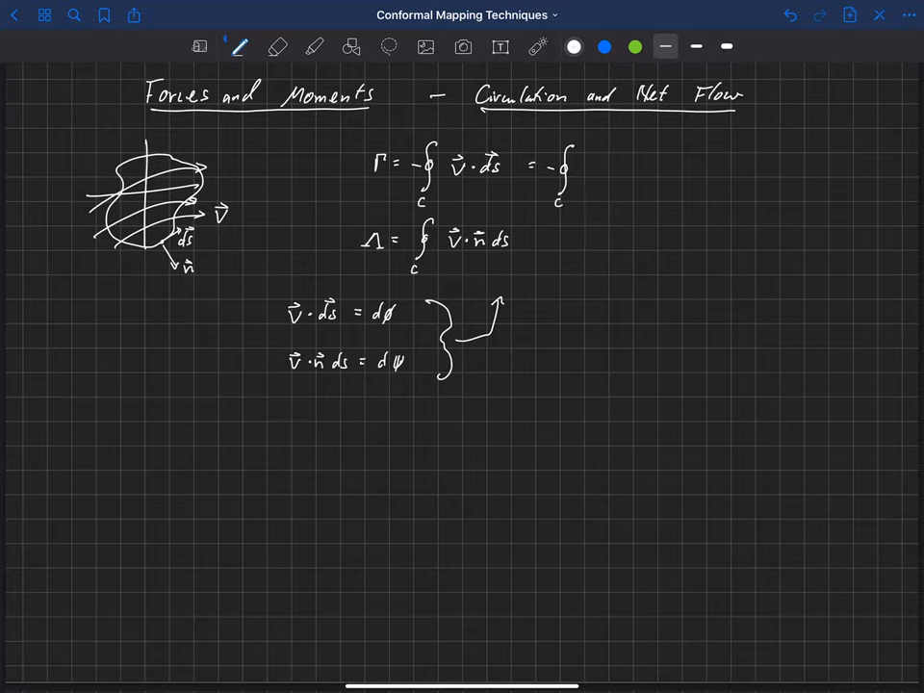
pyautogui.write('dφ')
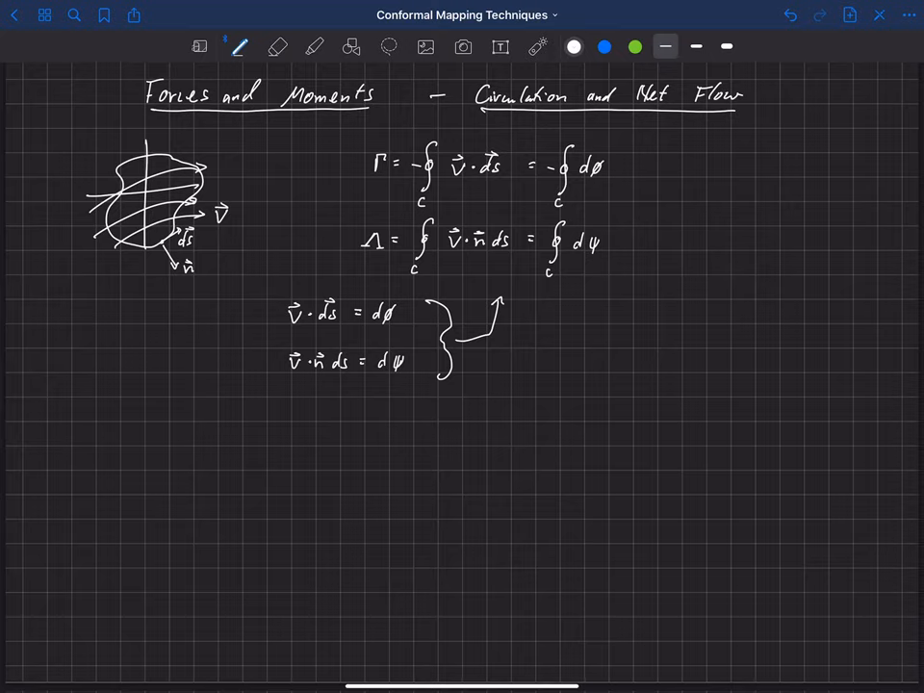
# Step: Write the complex potential Φ = φ + iψ on the right
pyautogui.click(604, 313)
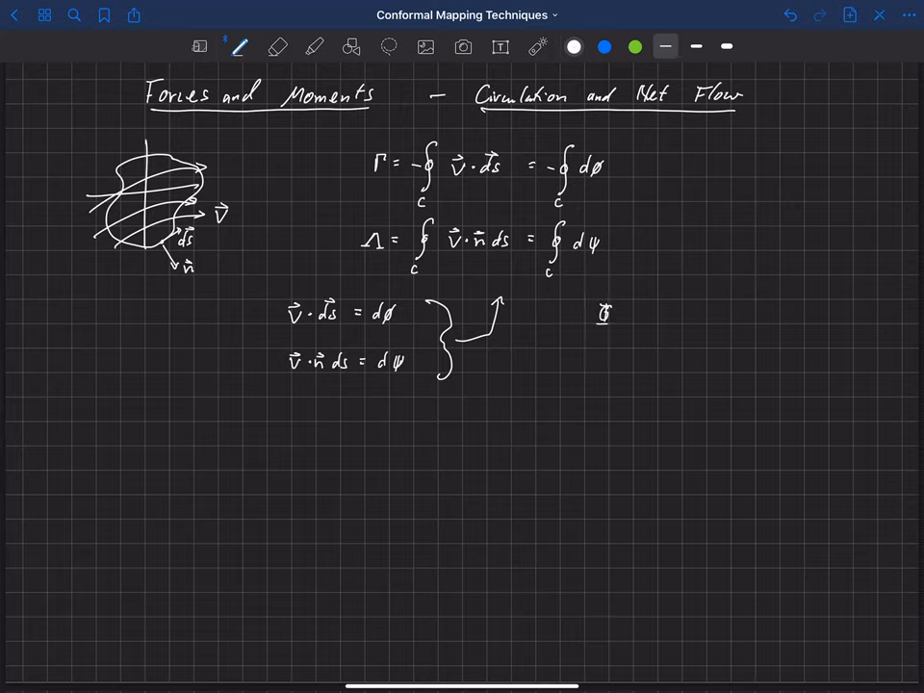
pyautogui.click(623, 313)
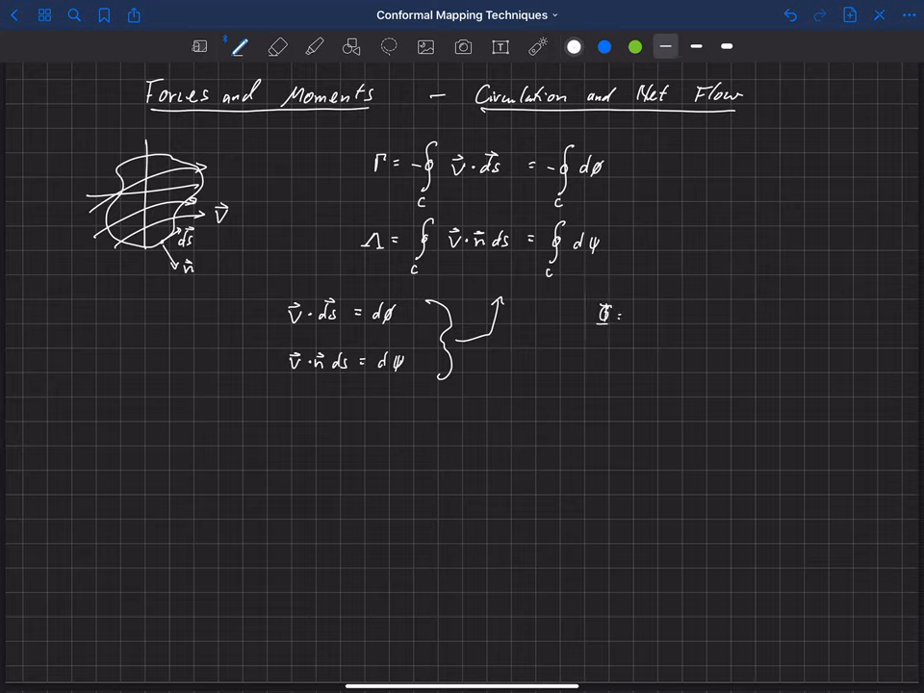
pyautogui.write('φ + i')
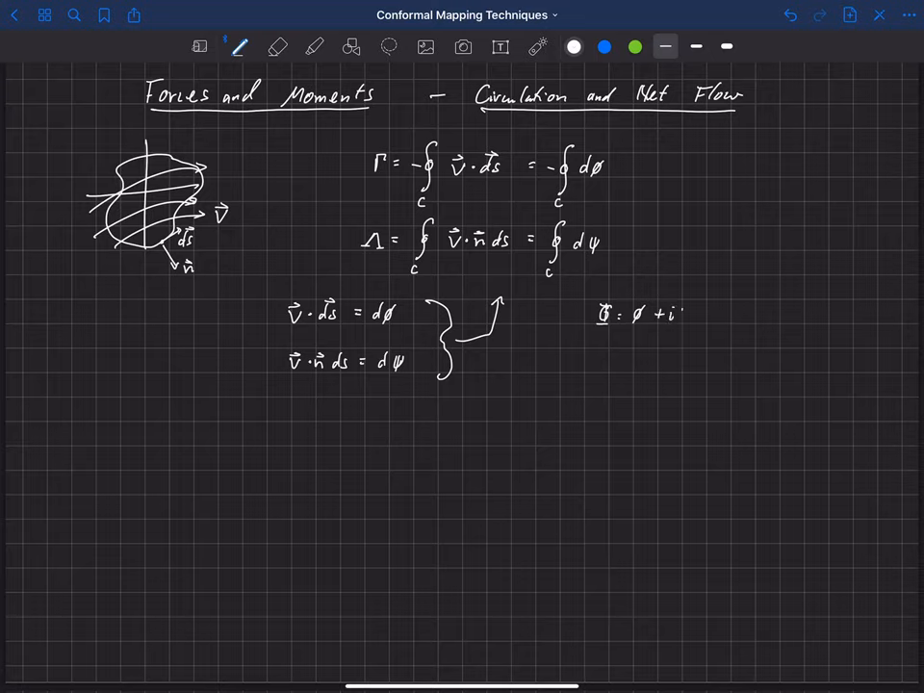
pyautogui.write('ψ')
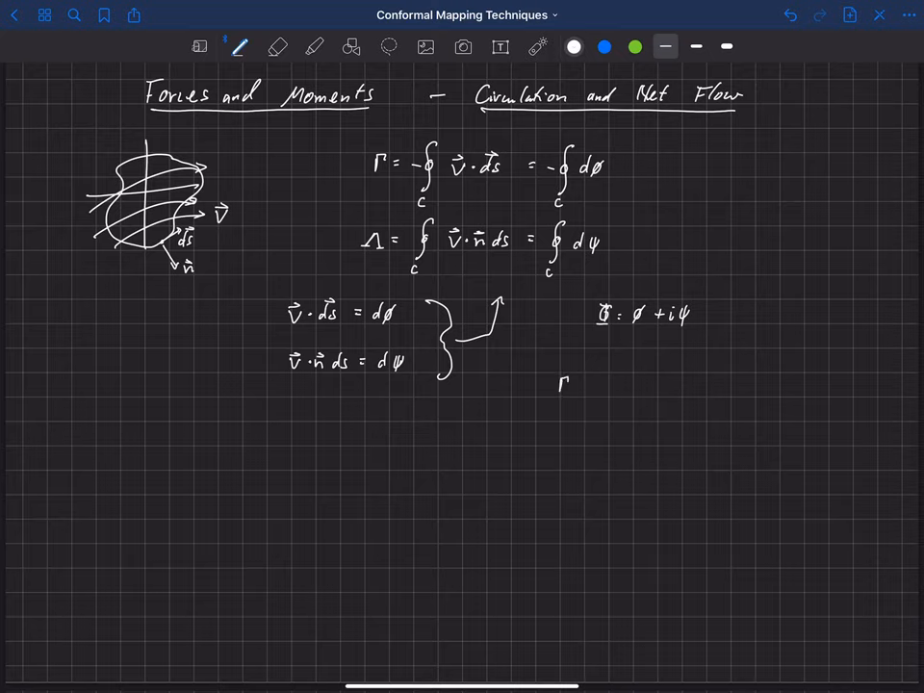
# Step: Write Γ − iΛ = −∮c (dφ + i dψ) and fork the Γ and Λ equations together
pyautogui.write('-i')
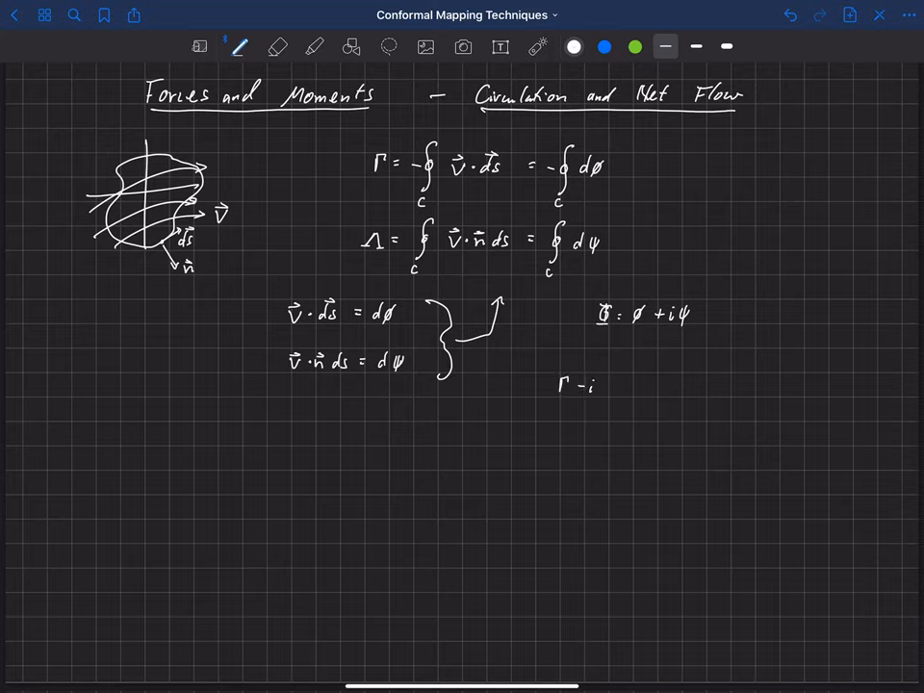
pyautogui.moveTo(592, 395); pyautogui.dragTo(608, 376)
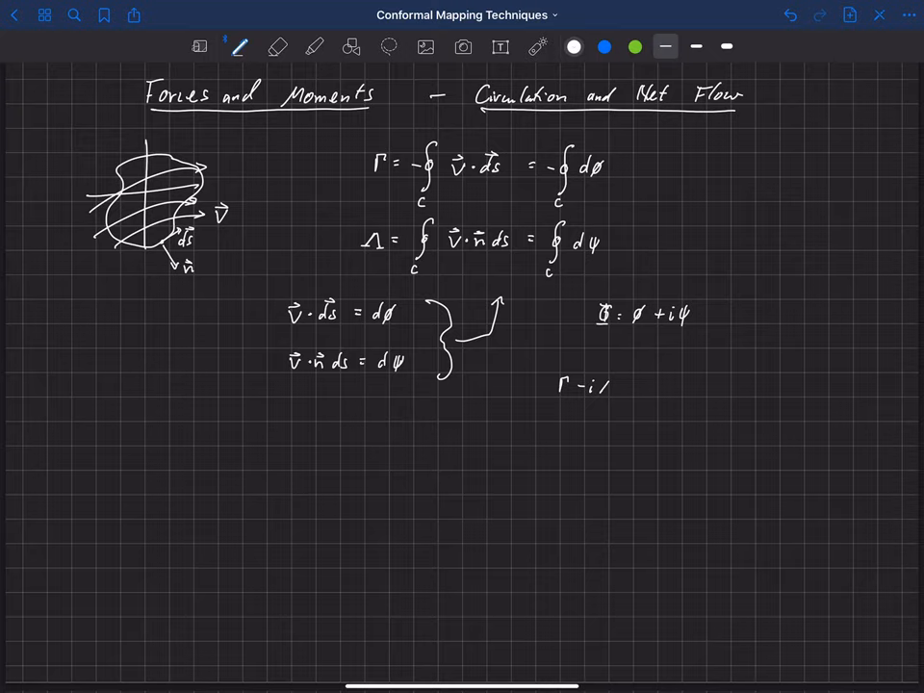
pyautogui.write('Λ -')
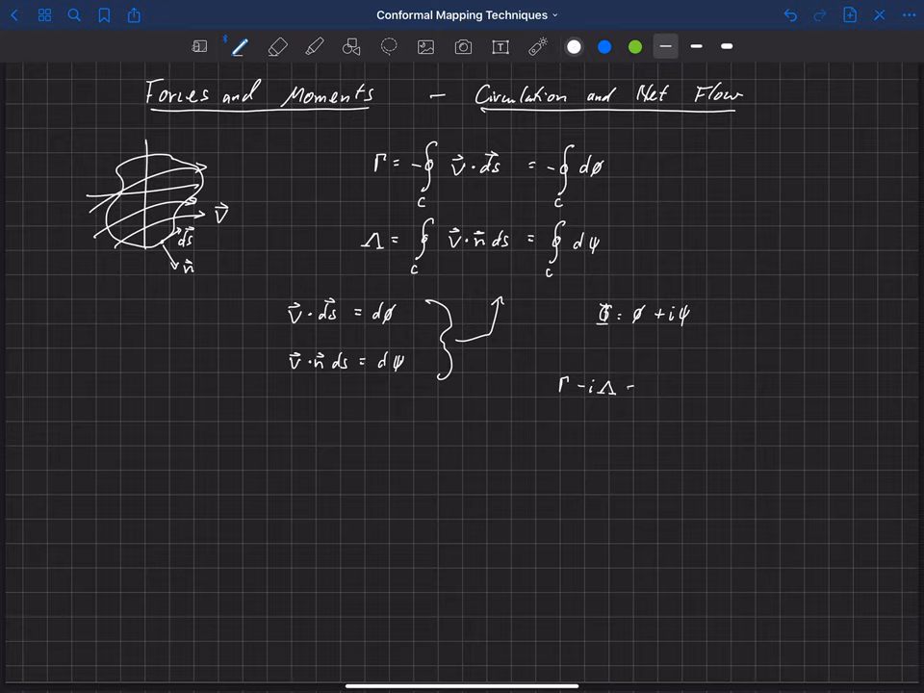
pyautogui.write('=')
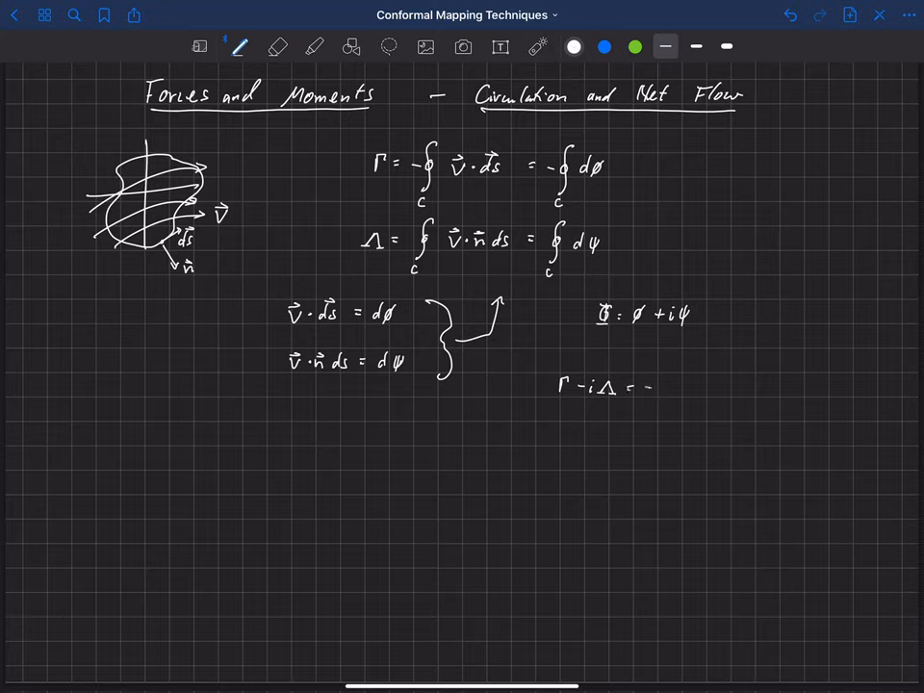
pyautogui.moveTo(645, 385); pyautogui.dragTo(664, 414)
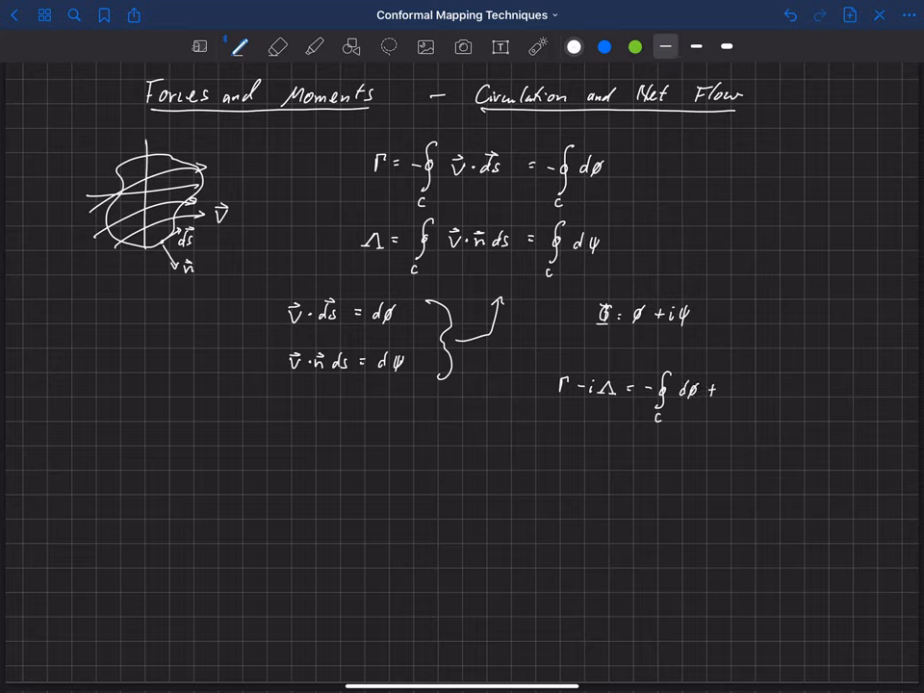
pyautogui.write('+i dψ')
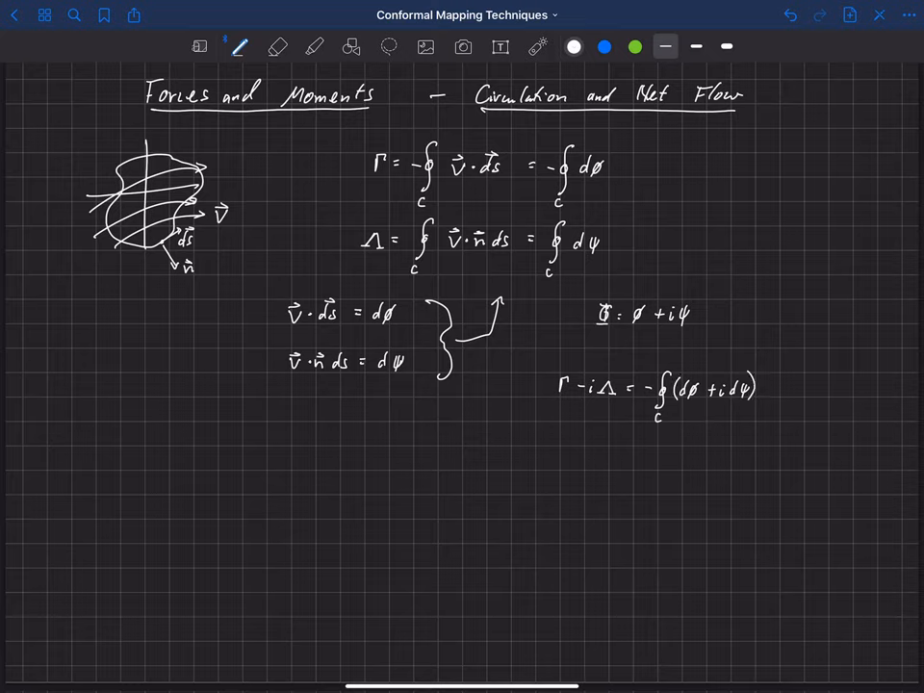
pyautogui.moveTo(655, 173); pyautogui.dragTo(654, 240)
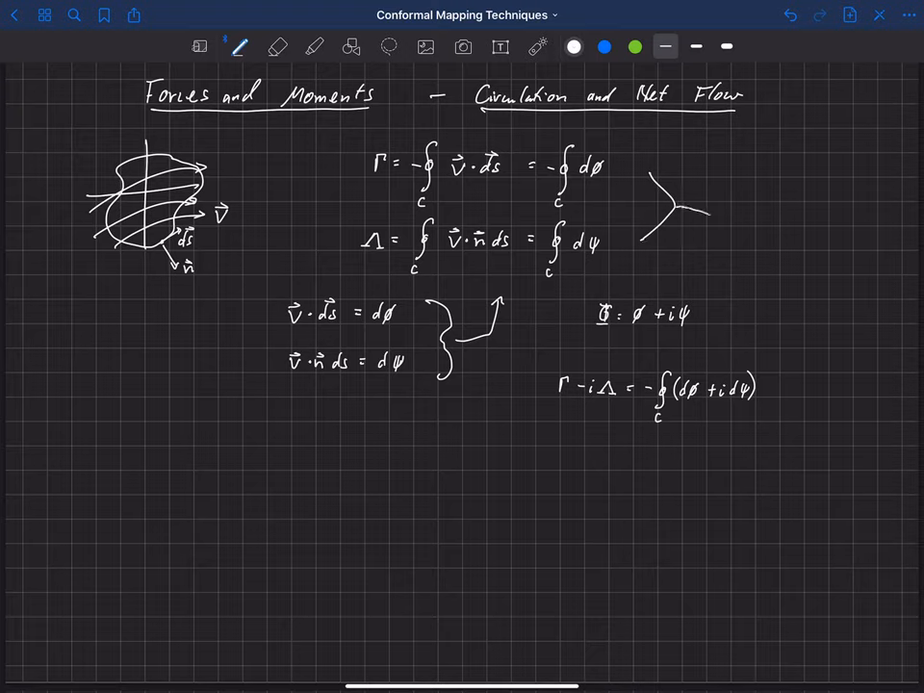
# Step: Arrow down to the Γ − iΛ line and extend it to = −∮c dΦ = −∮c w(z) dz
pyautogui.moveTo(679, 202); pyautogui.dragTo(726, 332)
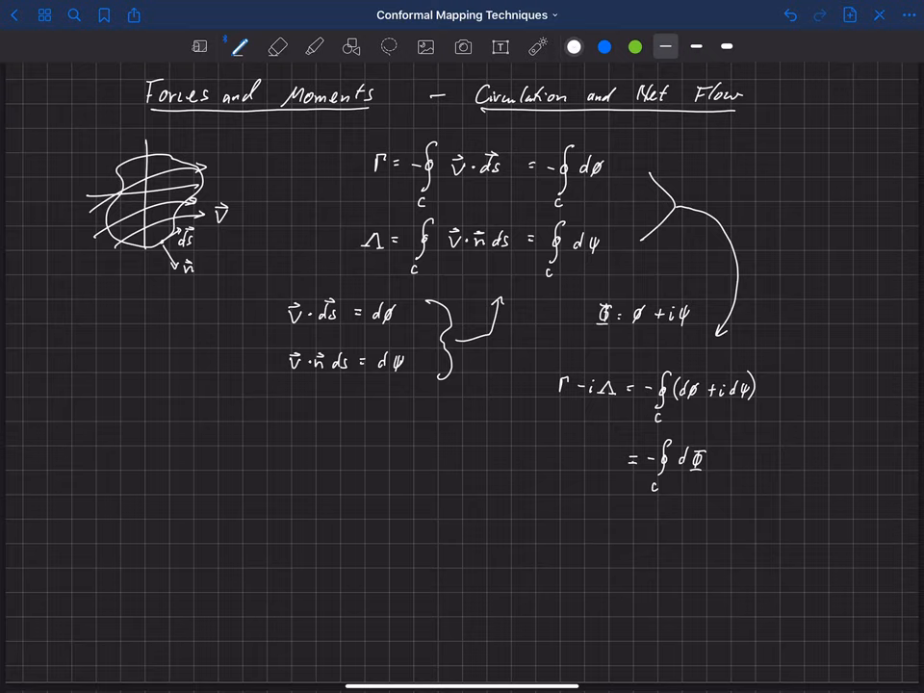
pyautogui.click(722, 459)
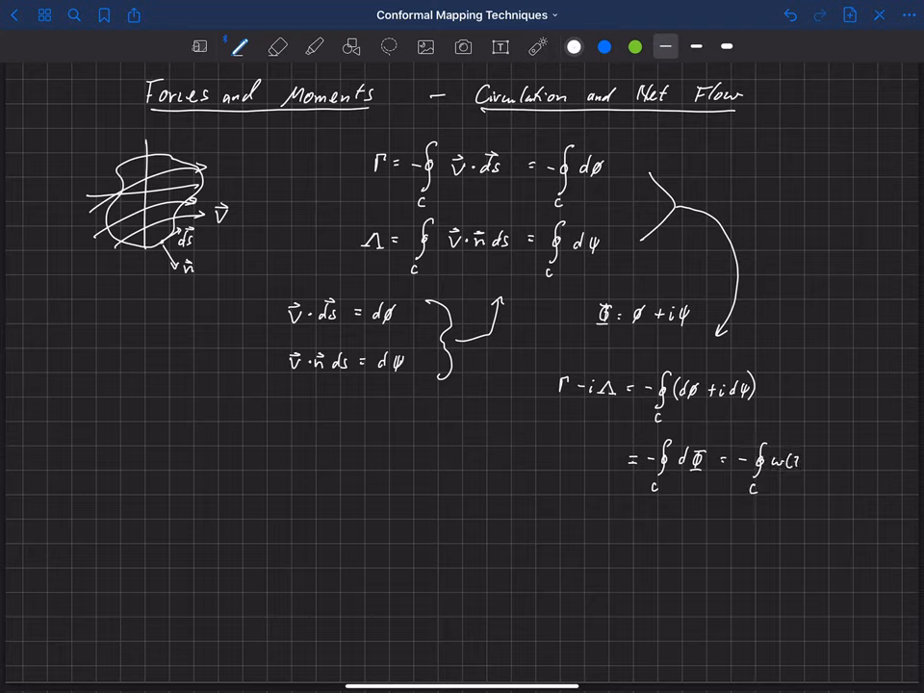
pyautogui.write('(z)')
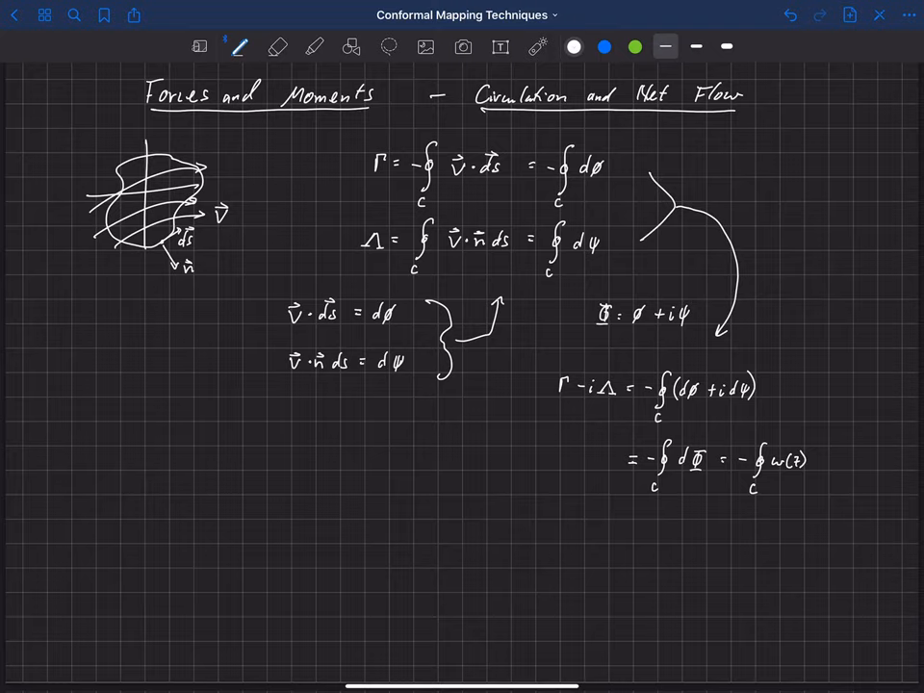
pyautogui.write('dz')
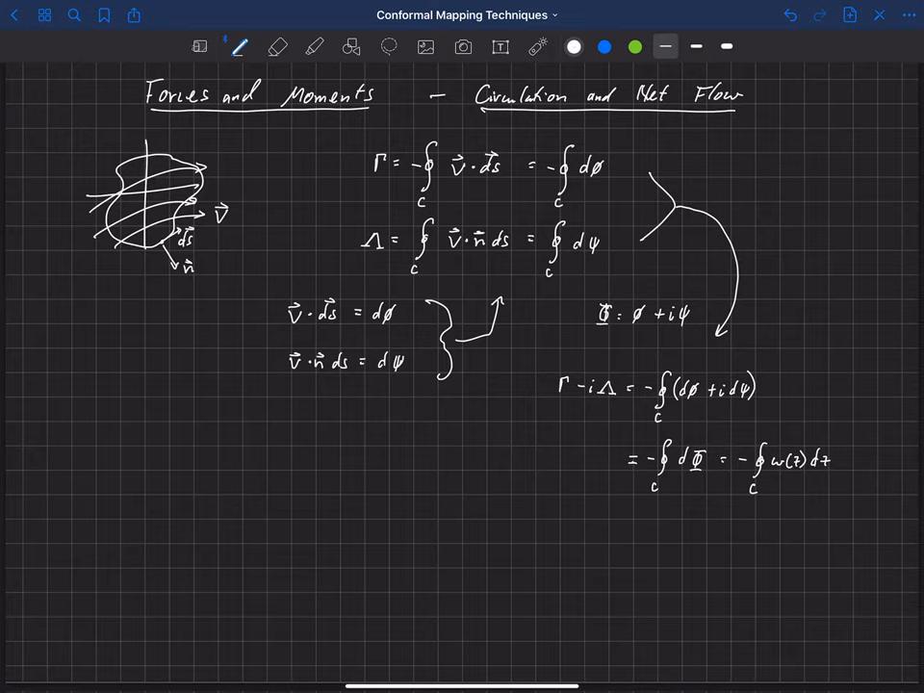
pyautogui.click(558, 458)
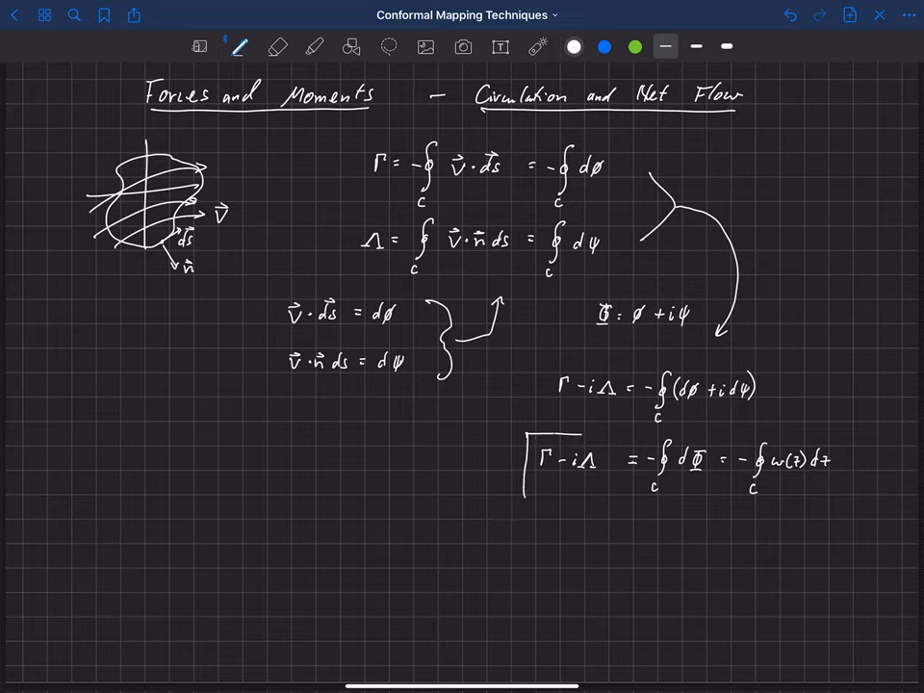
# Step: Draw a rectangle around Γ − iΛ = −∮c w(z) dz, point at it with the laser, then resume the pen
pyautogui.moveTo(535, 438); pyautogui.dragTo(866, 500)
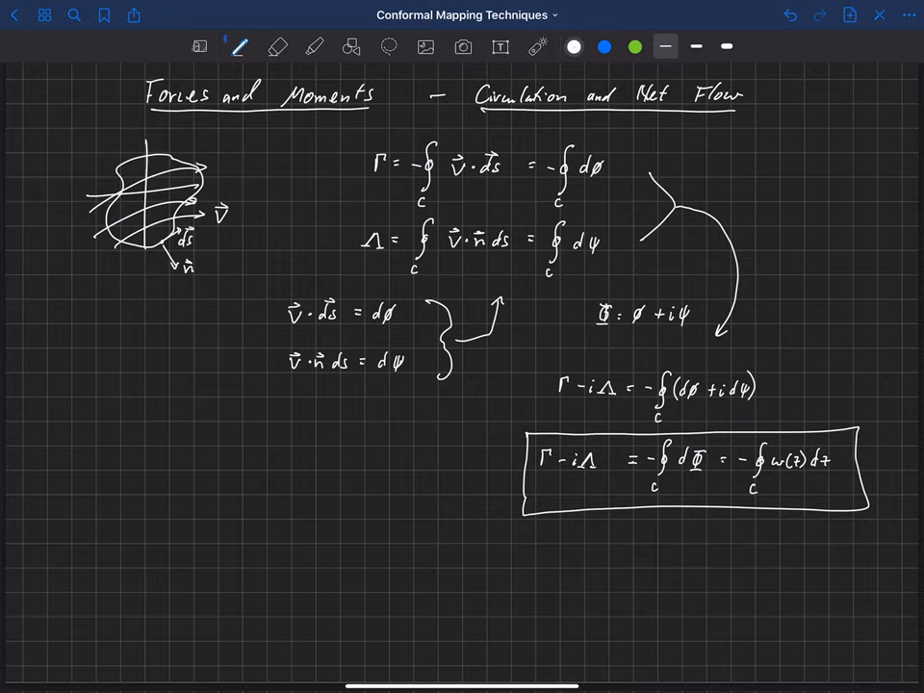
pyautogui.click(538, 46)
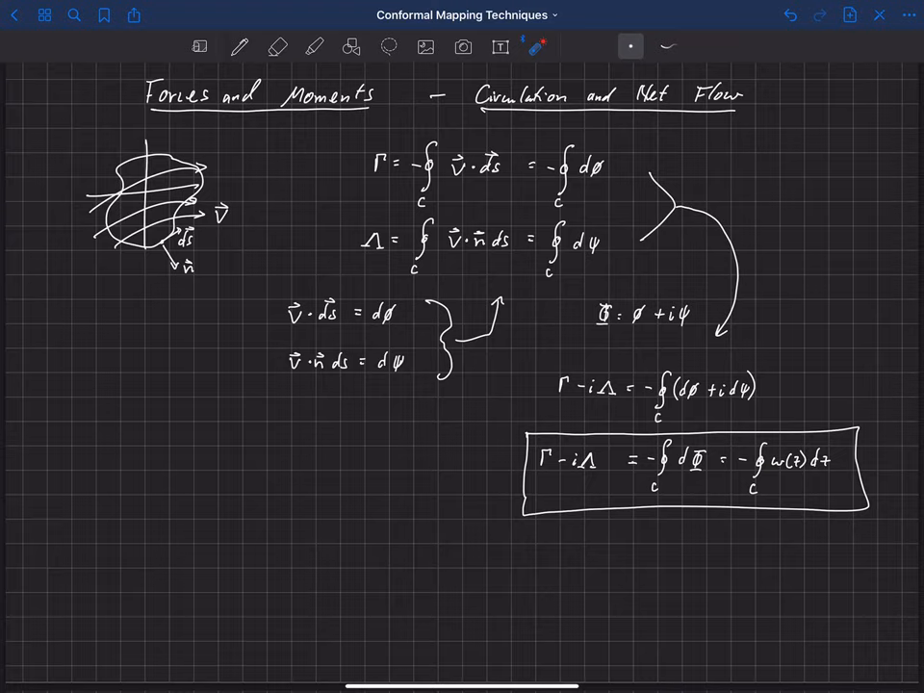
pyautogui.click(239, 47)
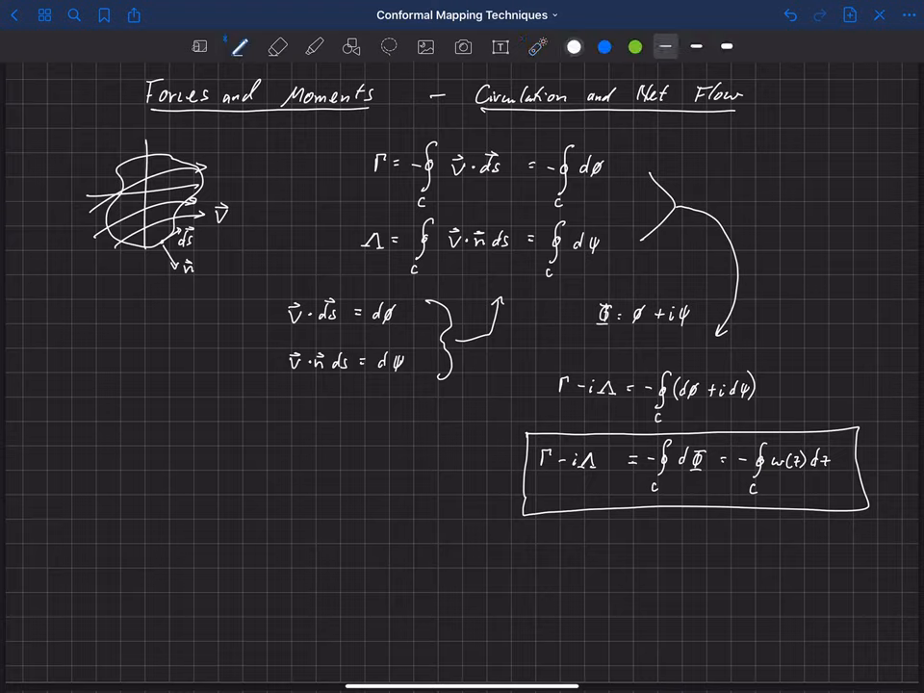
# Step: Write 'Λ = 0: steady-state, incompressible, no generation' below the box, then point with the laser
pyautogui.moveTo(583, 524); pyautogui.dragTo(592, 544)
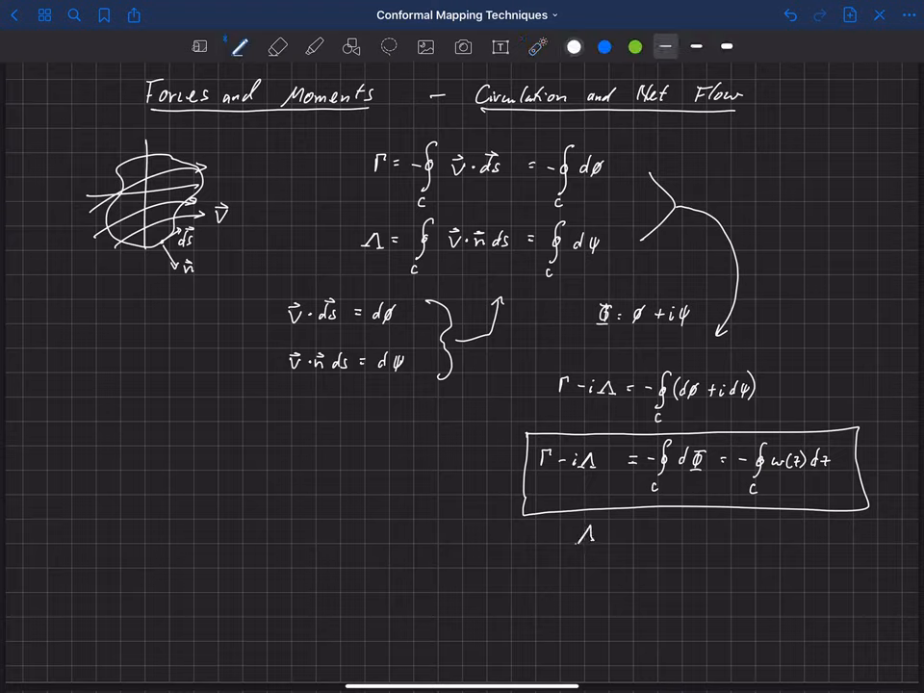
pyautogui.write('= 0 : Steady-')
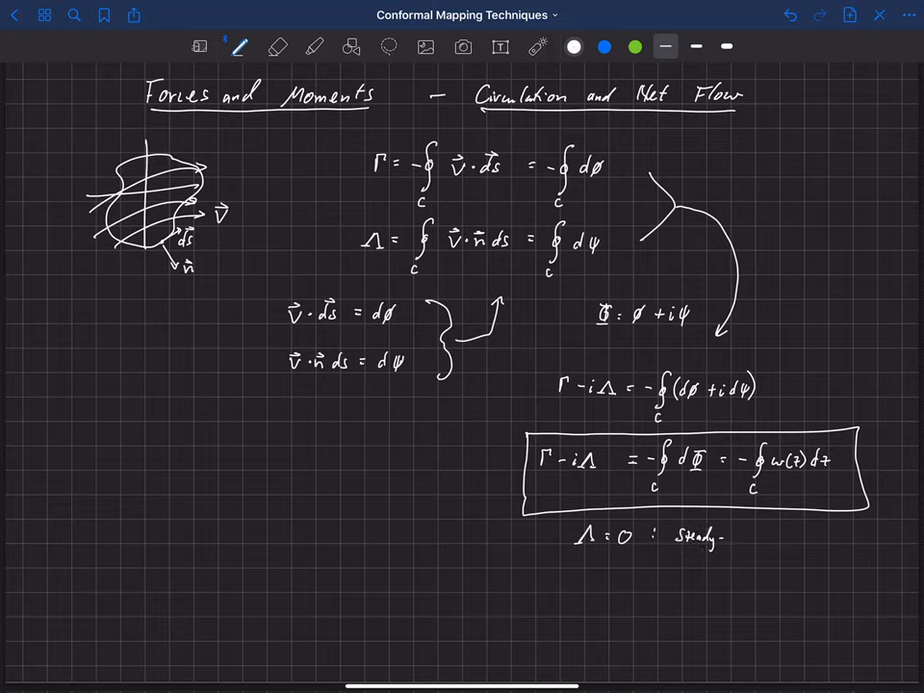
pyautogui.write('state')
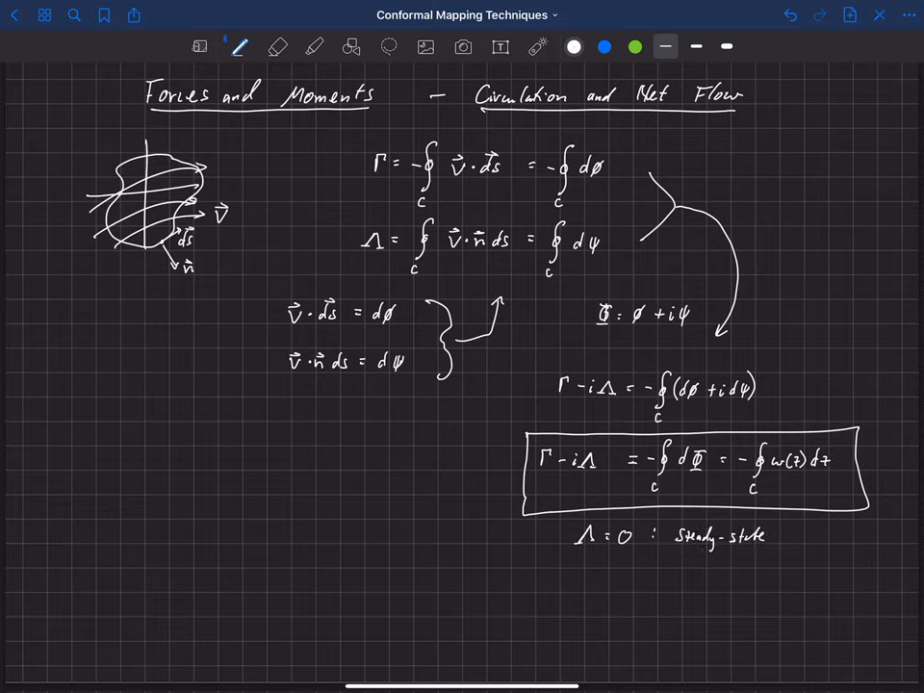
pyautogui.write('incon')
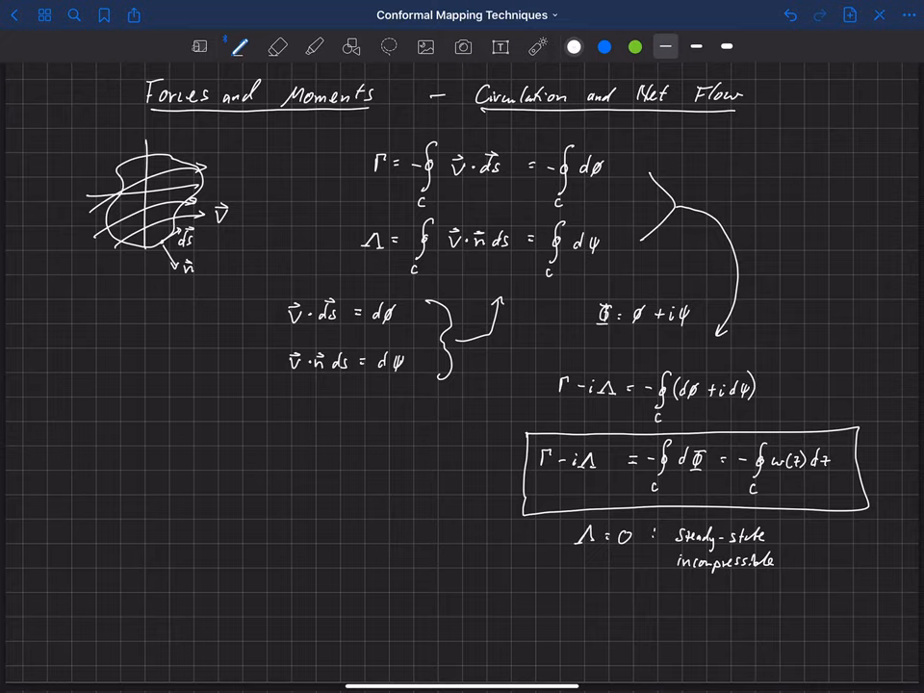
pyautogui.write('no')
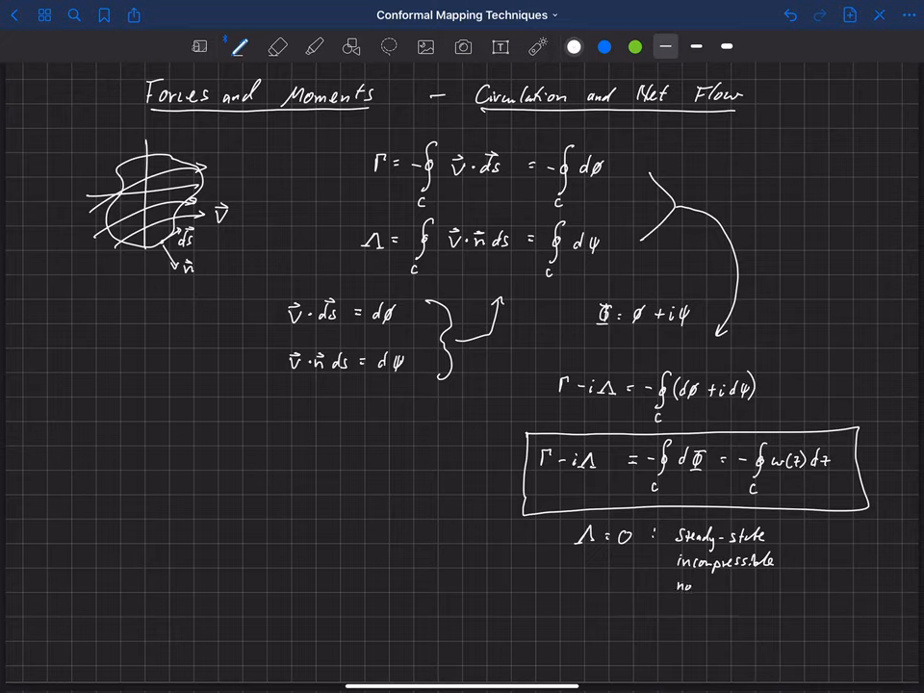
pyautogui.write('gen')
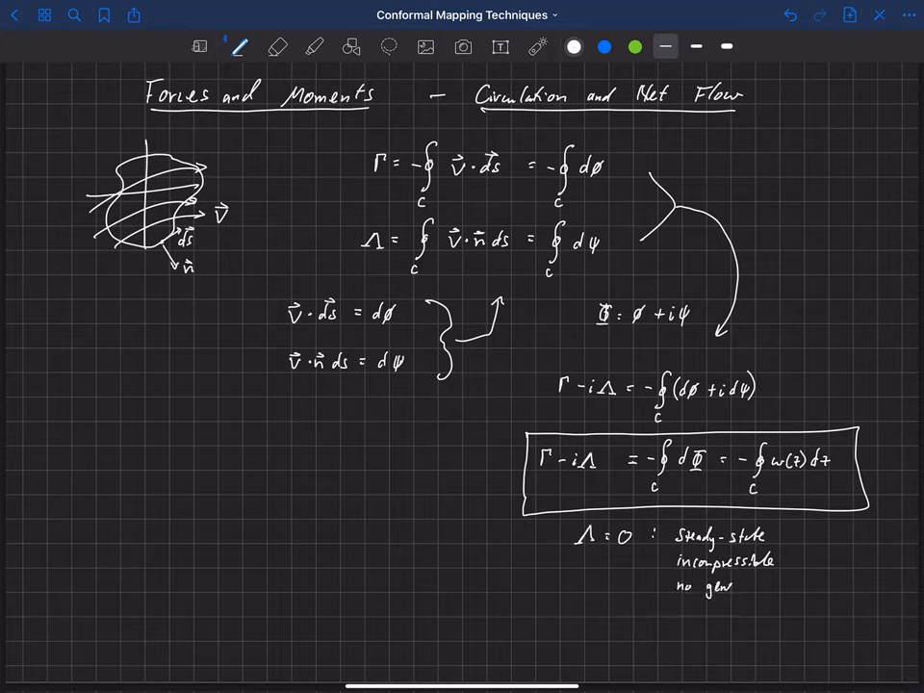
pyautogui.write('generation')
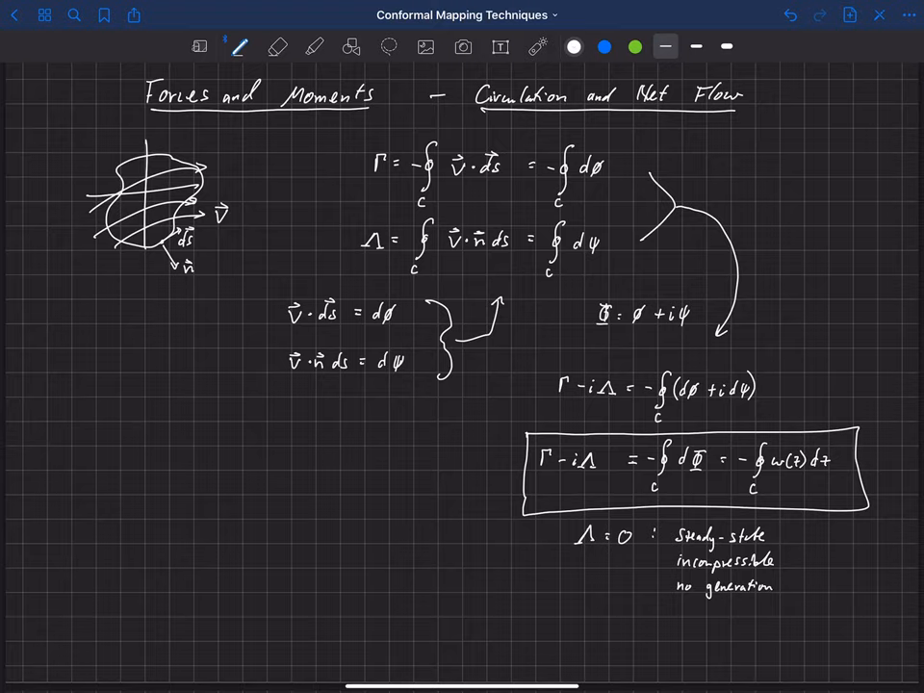
pyautogui.click(538, 46)
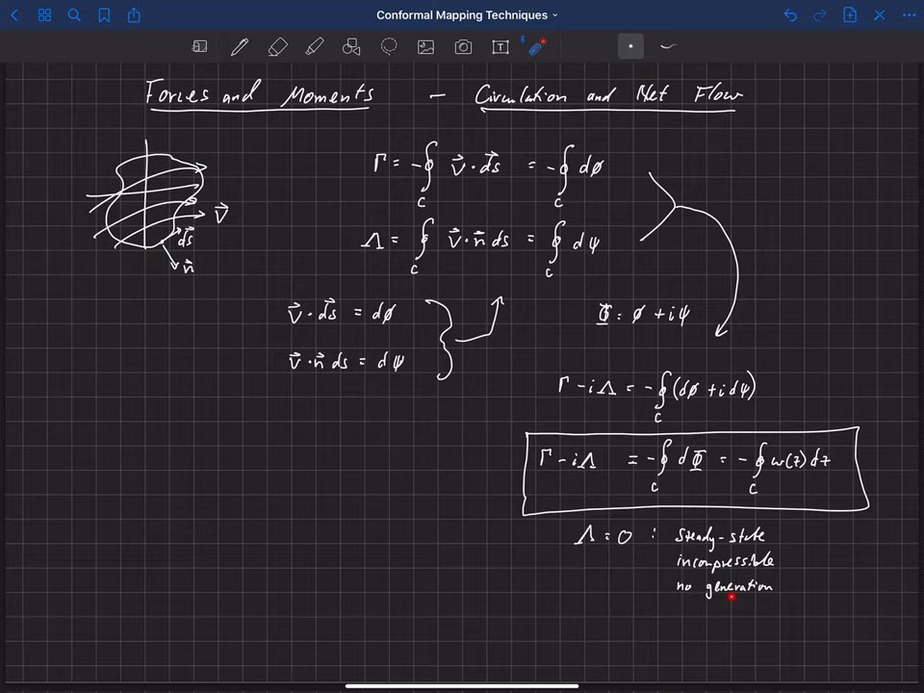
pyautogui.click(239, 46)
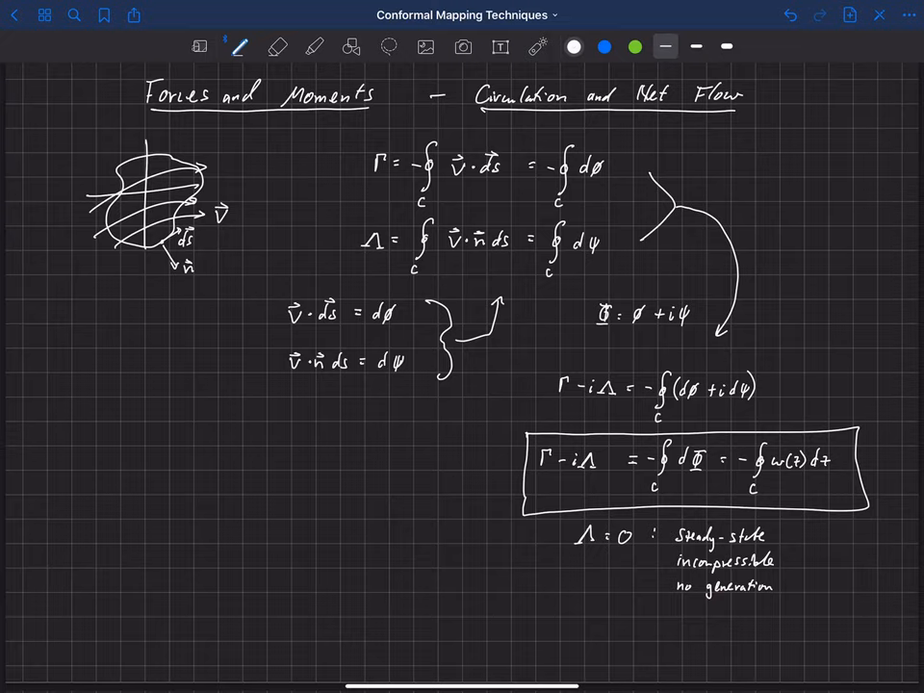
# Step: Draw an airfoil inside a closed contour with surface flow arrows, and underline Λ = 0
pyautogui.moveTo(149, 524); pyautogui.dragTo(327, 501)
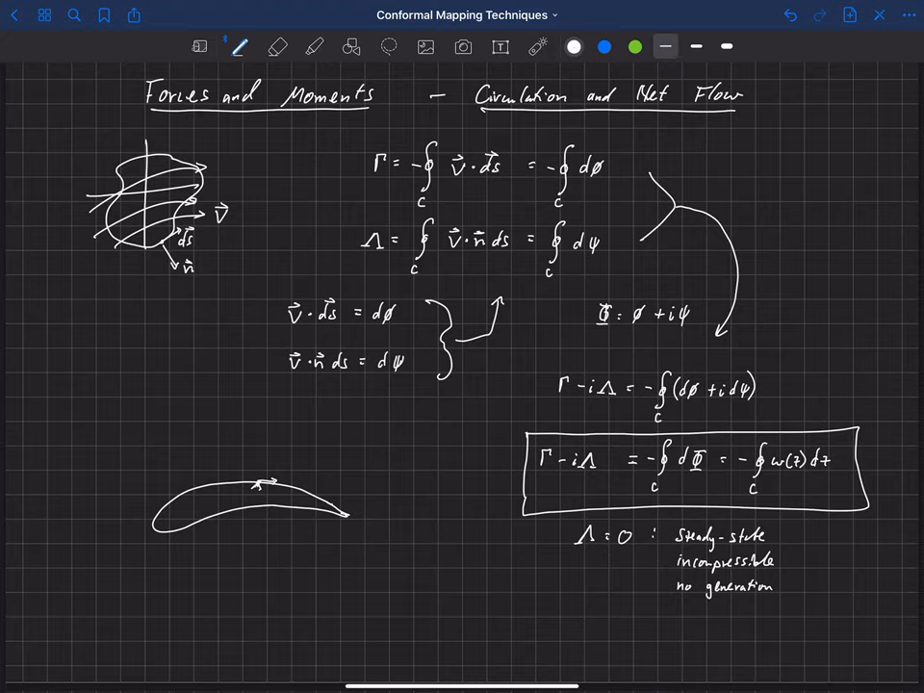
pyautogui.moveTo(217, 419); pyautogui.dragTo(104, 539)
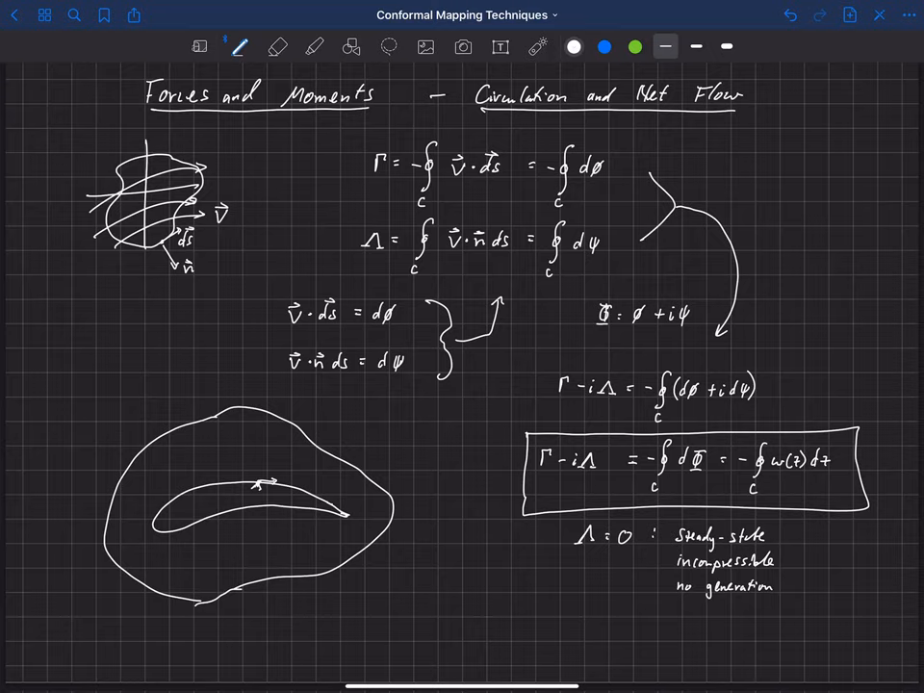
pyautogui.moveTo(149, 538); pyautogui.dragTo(178, 510)
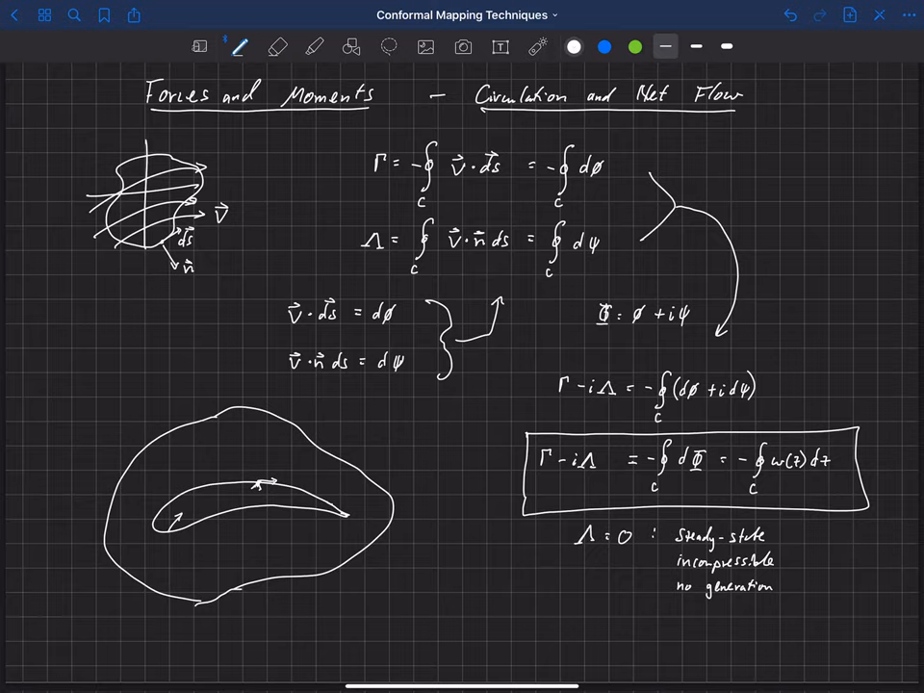
pyautogui.click(306, 491)
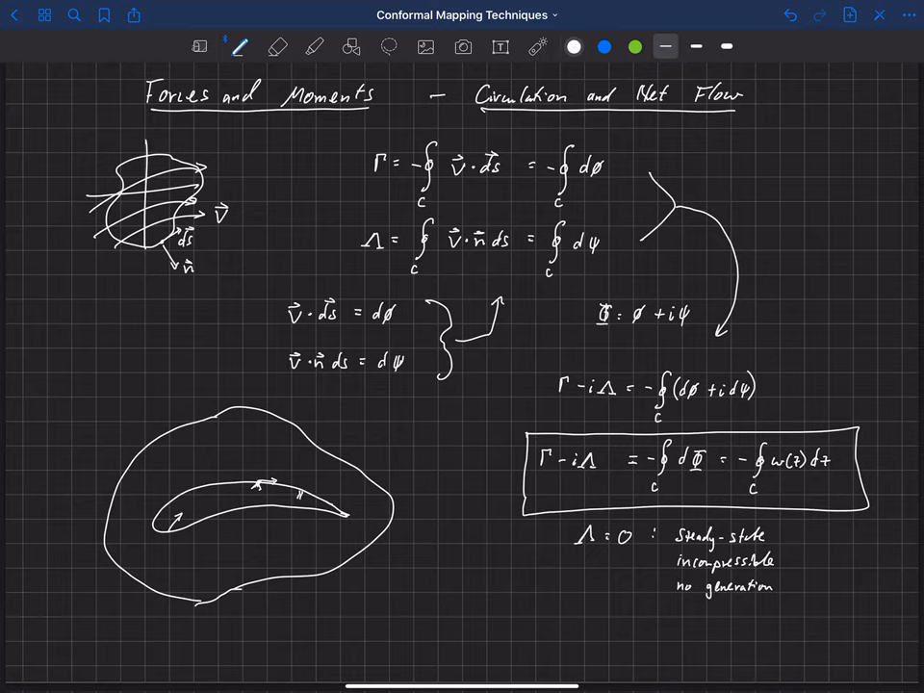
pyautogui.click(298, 481)
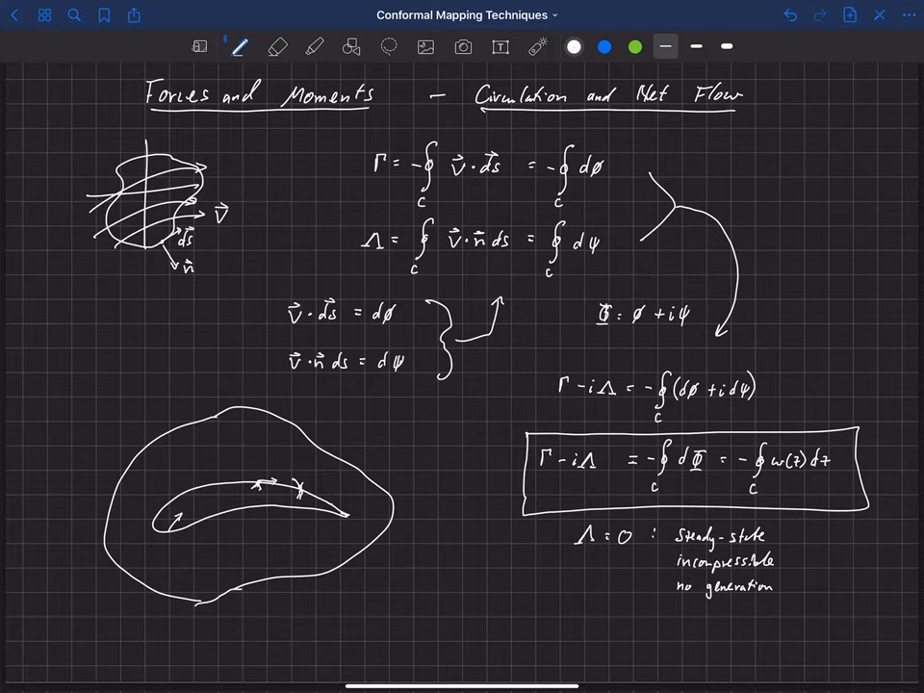
pyautogui.moveTo(578, 560); pyautogui.dragTo(631, 559)
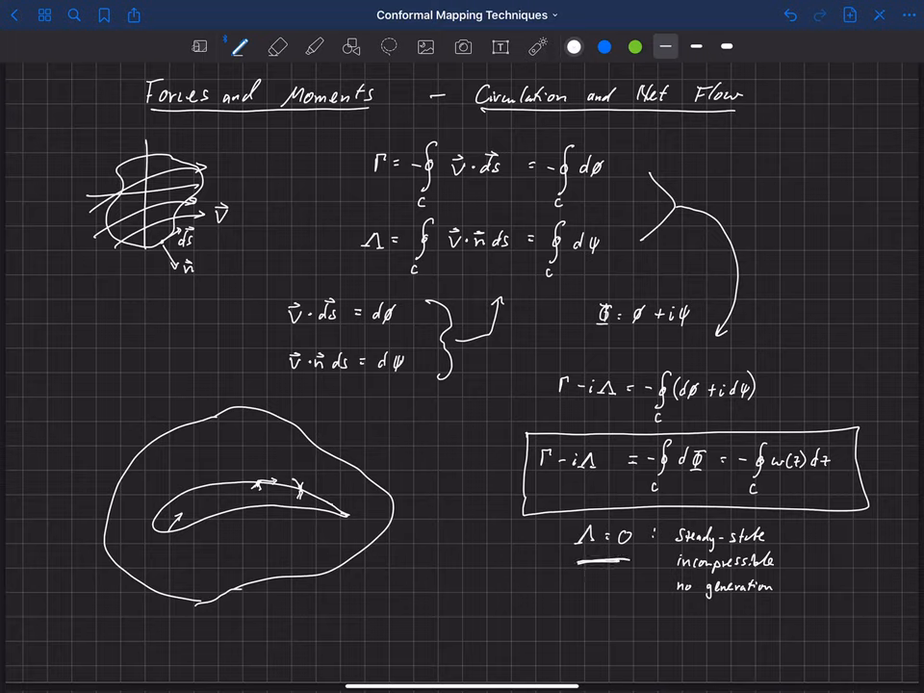